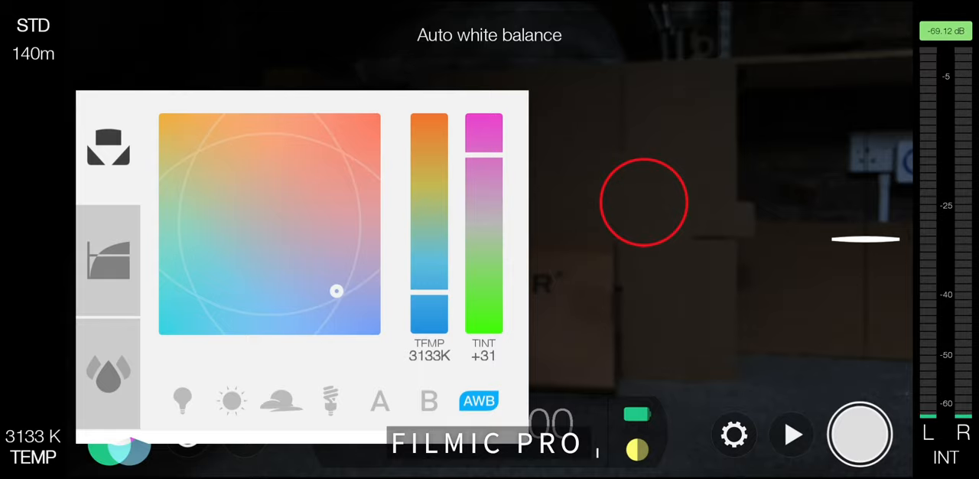
# Step: Leave white balance, enter Filmic Pro's settings and choose the Device section
pyautogui.click(478, 400)
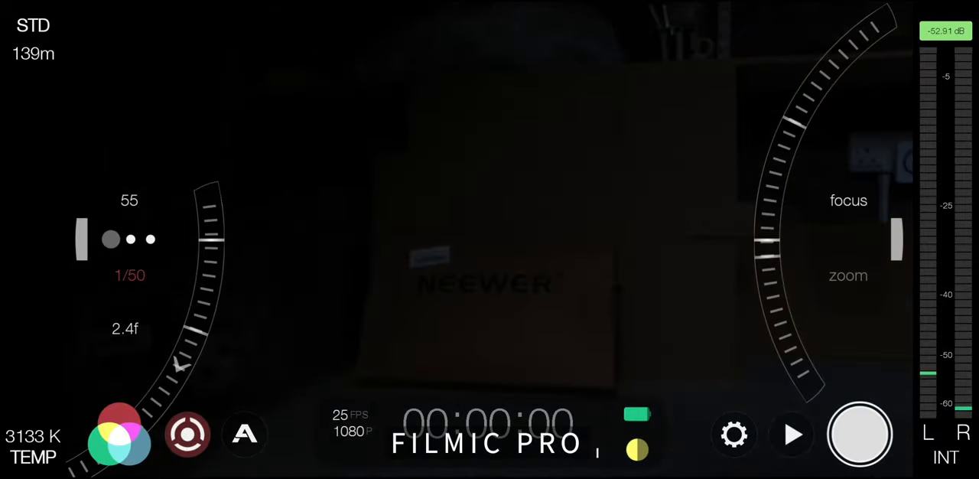
pyautogui.click(732, 435)
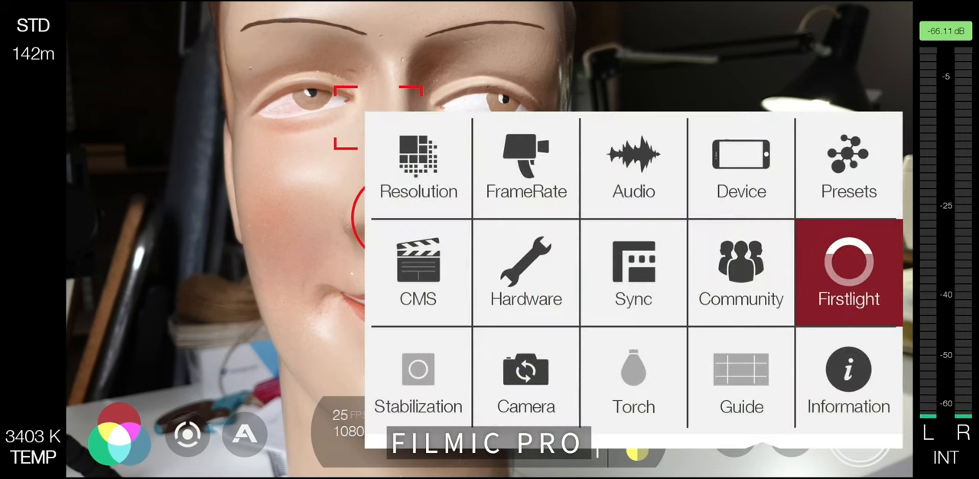
pyautogui.click(741, 166)
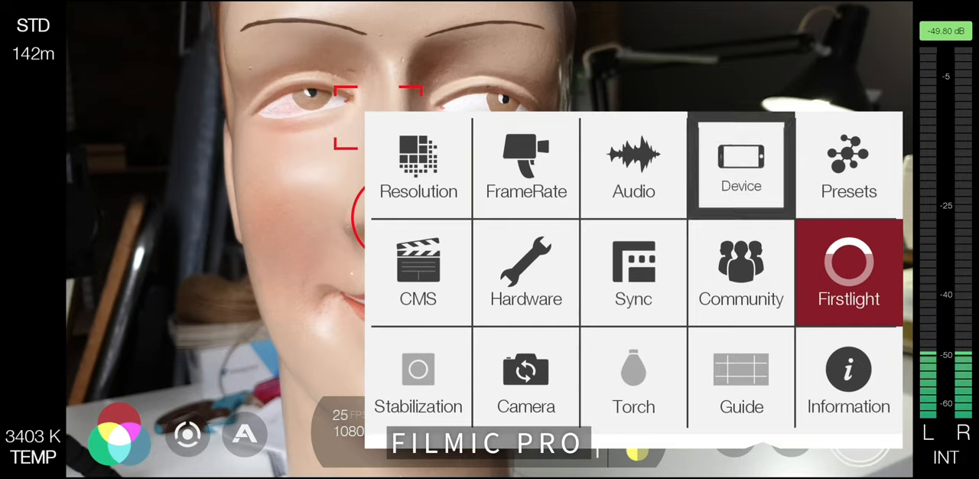
pyautogui.click(739, 164)
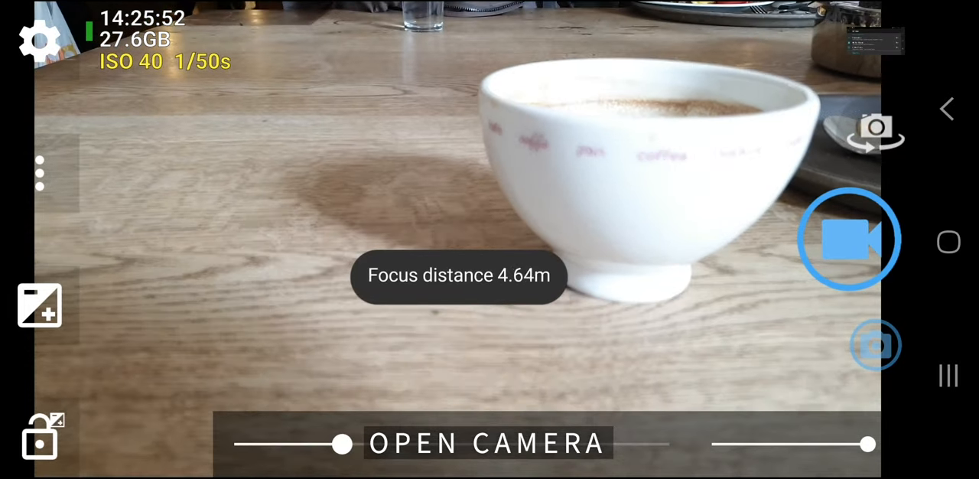
# Step: Slide Open Camera's manual focus to a 4.64 m distance on the coffee bowl
pyautogui.moveTo(342, 443); pyautogui.dragTo(642, 443)
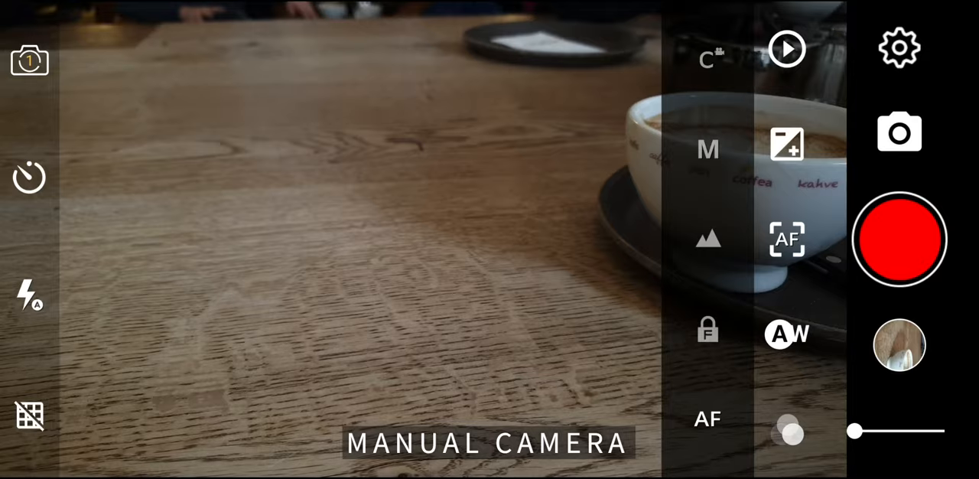
# Step: Switch Manual Camera to manual focus and pull focus from 0.14 m out to 3.74 m
pyautogui.click(787, 240)
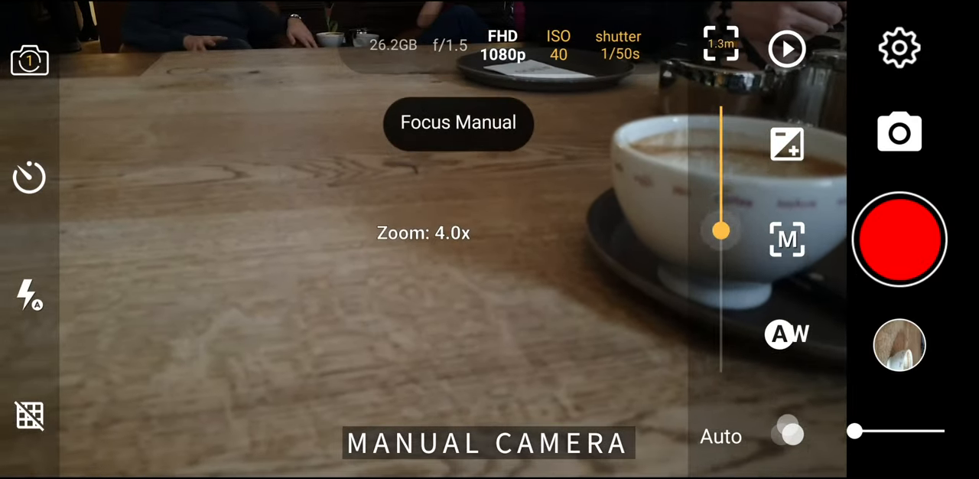
pyautogui.moveTo(719, 230); pyautogui.dragTo(719, 354)
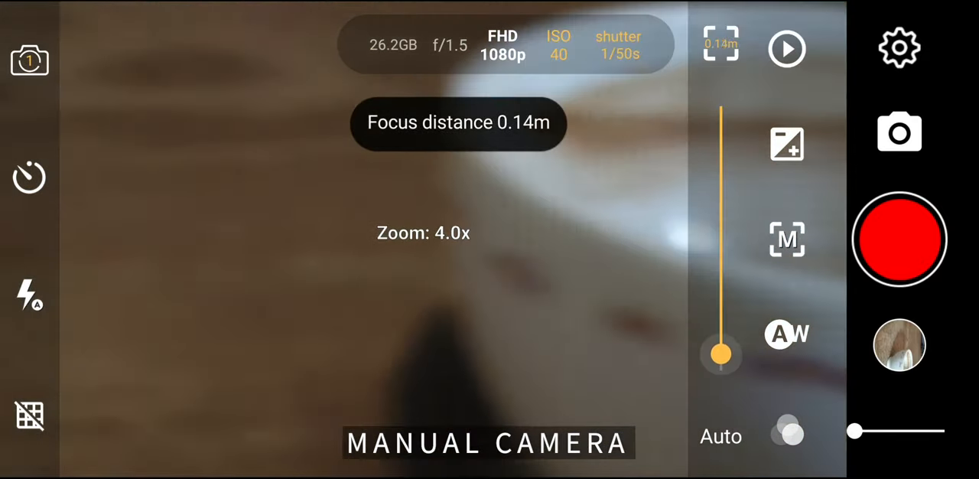
pyautogui.moveTo(720, 354); pyautogui.dragTo(720, 182)
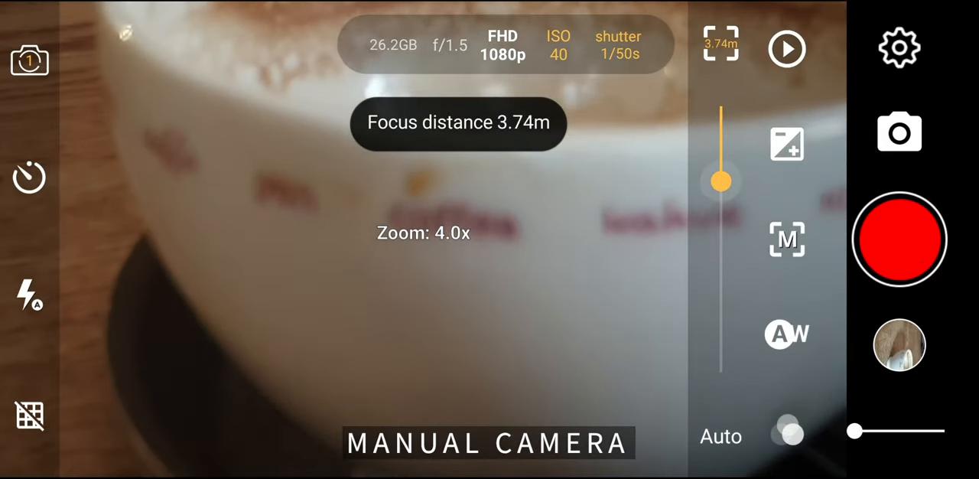
pyautogui.moveTo(721, 182); pyautogui.dragTo(721, 322)
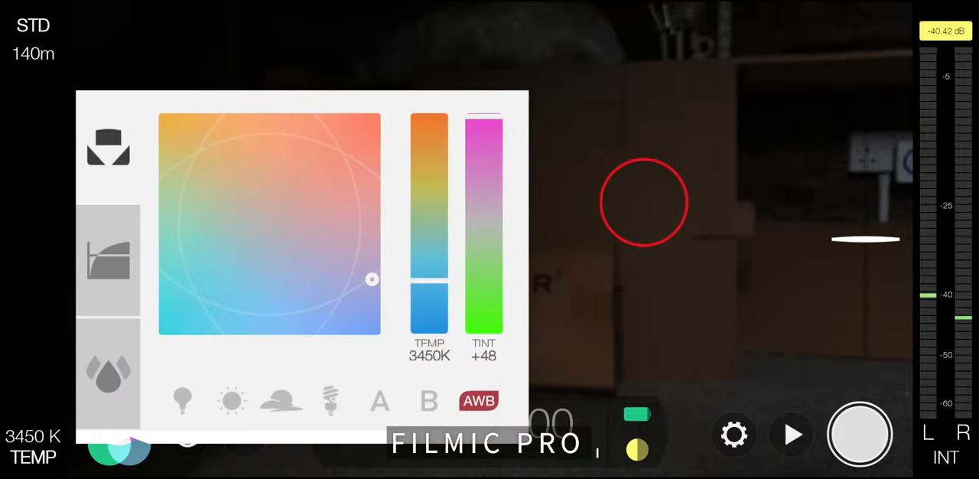
# Step: Run auto white balance to about 3133 K, lock it and leave the panel
pyautogui.click(479, 400)
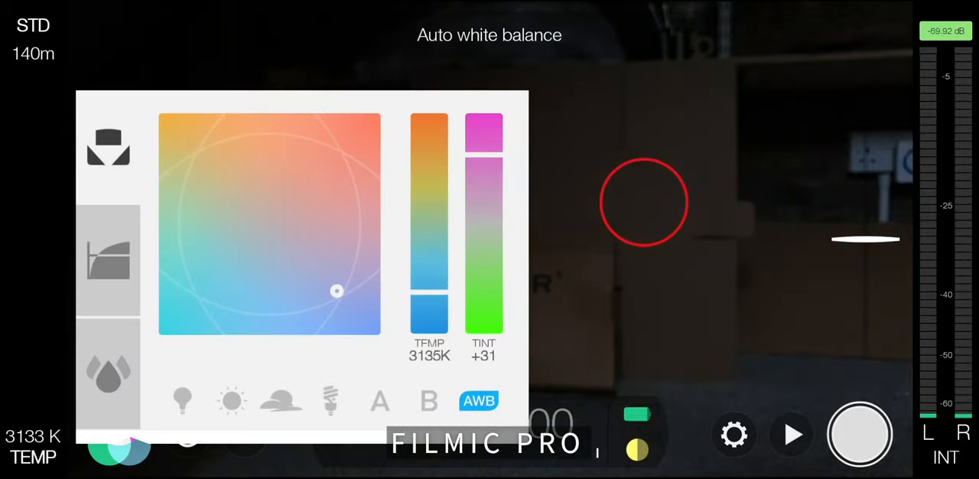
pyautogui.click(479, 400)
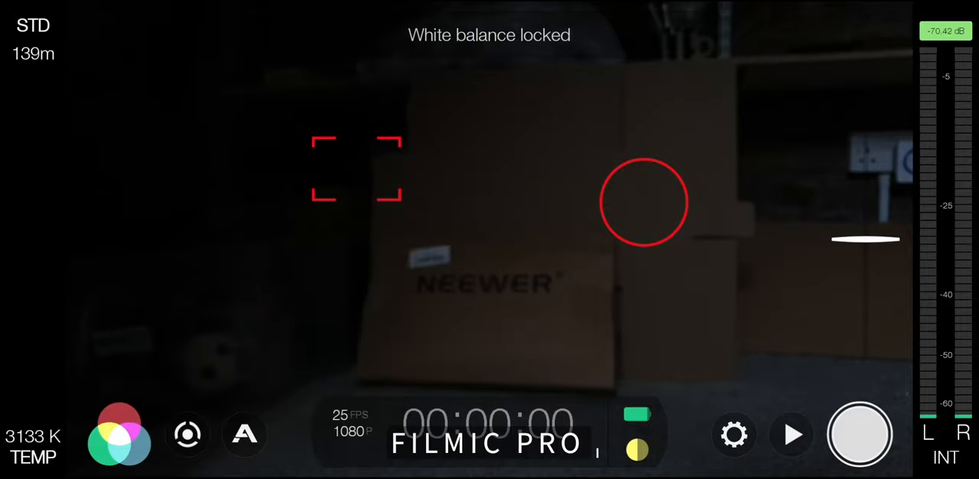
pyautogui.click(187, 434)
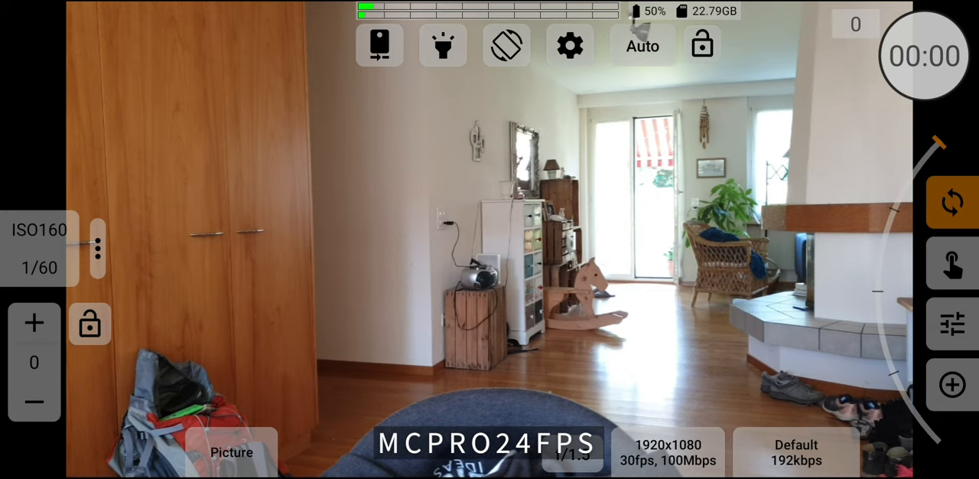
# Step: Show manual ISO/shutter dials, raise shutter to 1/120, toggle orientation lock, list available cameras
pyautogui.click(951, 323)
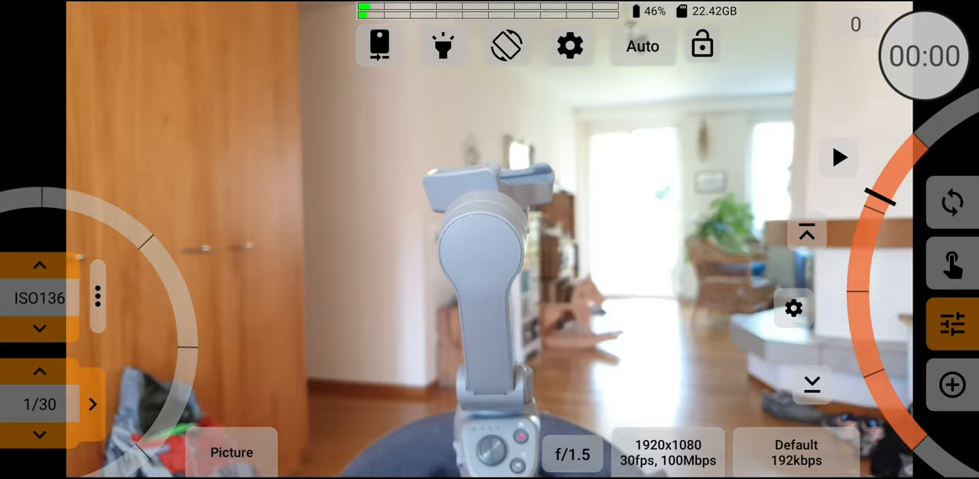
pyautogui.click(39, 371)
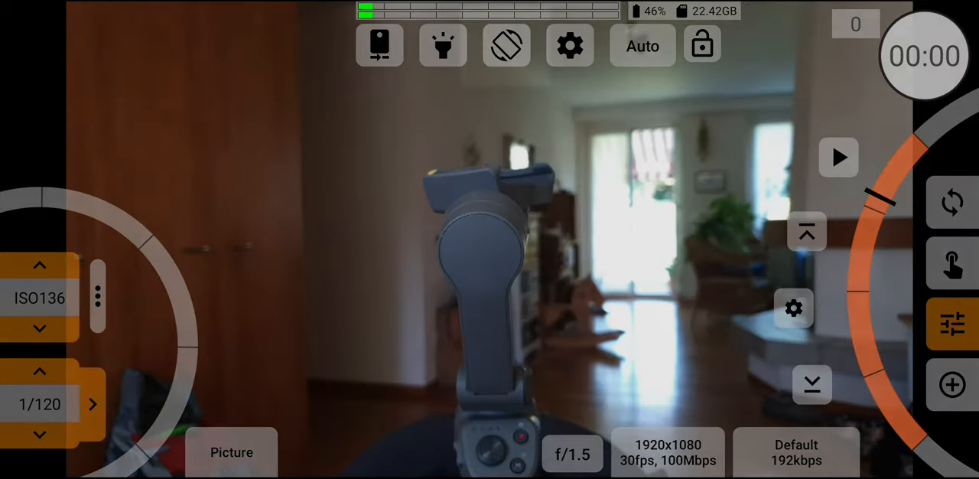
pyautogui.click(505, 45)
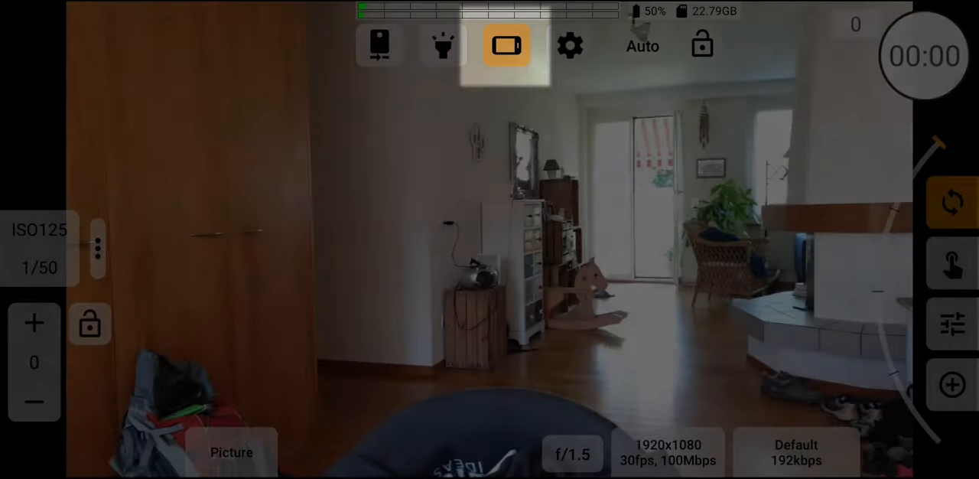
pyautogui.click(380, 45)
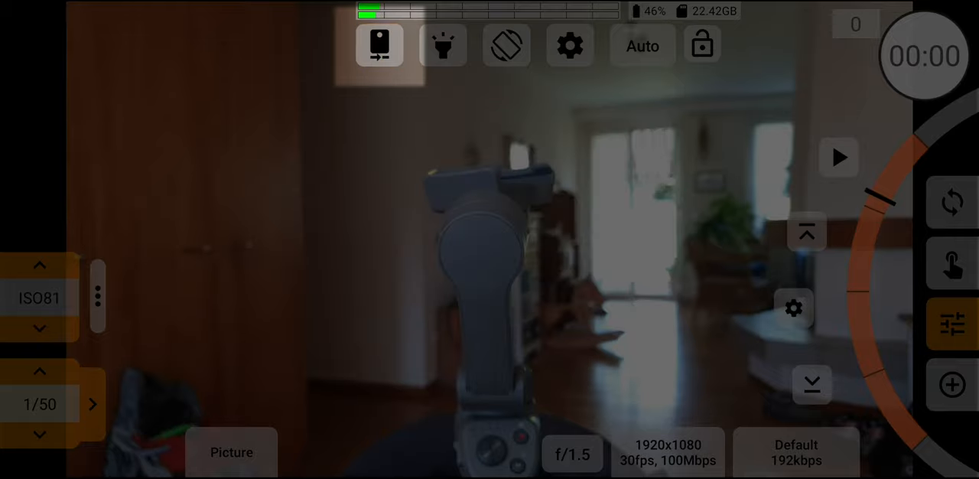
pyautogui.click(951, 201)
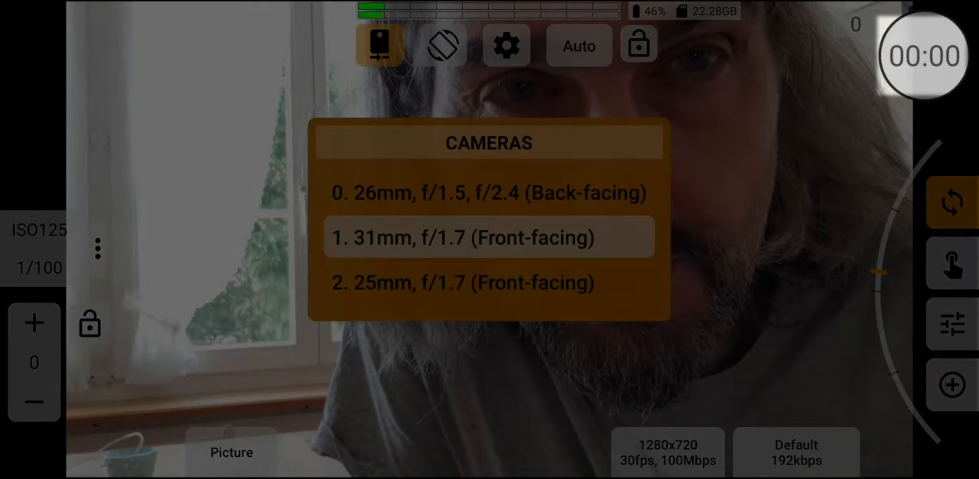
# Step: Select '1. 31mm, f/1.7 (Front-facing)' from the Cameras list
pyautogui.click(488, 237)
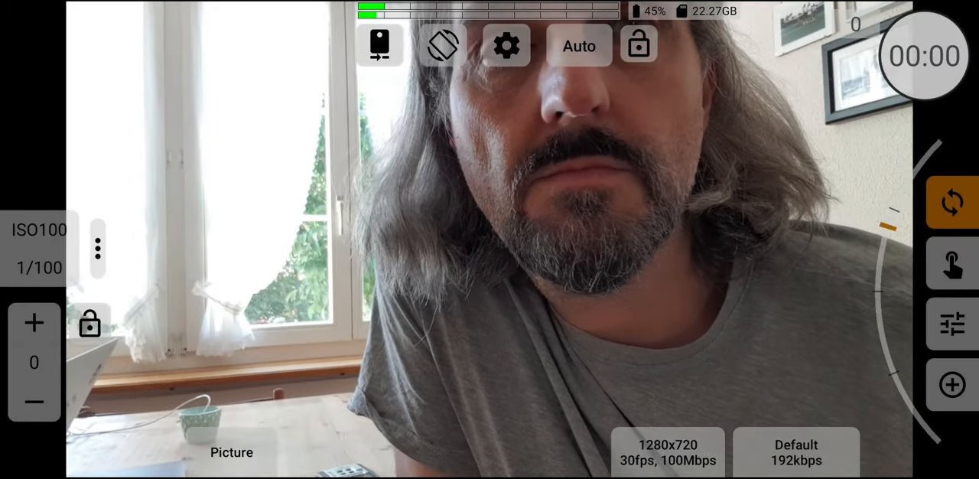
pyautogui.click(952, 201)
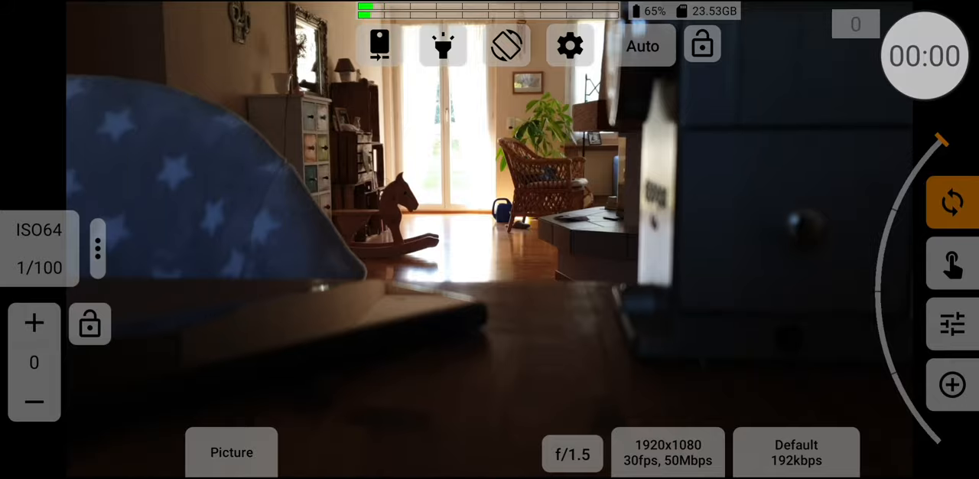
# Step: Enable touch focus, focus on the floor near the rocking horse, restore manual exposure dials
pyautogui.click(925, 55)
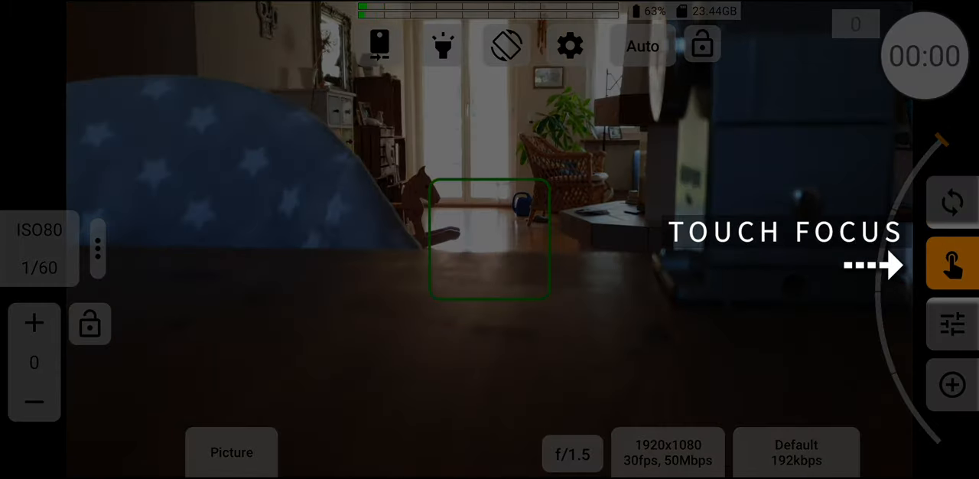
pyautogui.click(734, 178)
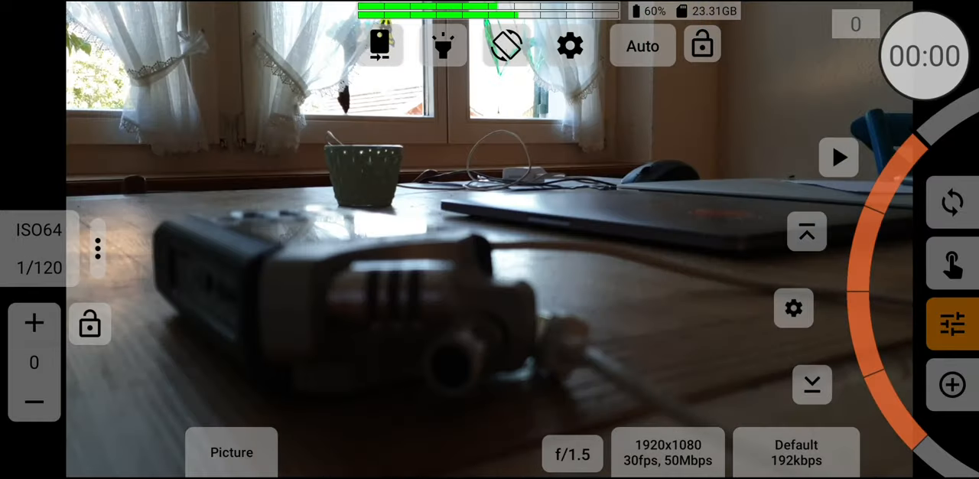
pyautogui.click(951, 385)
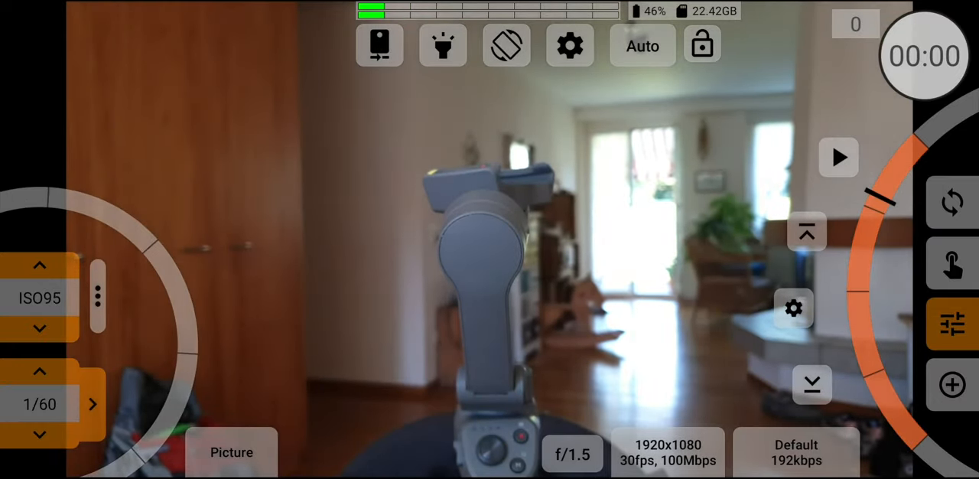
# Step: Step through ISO values up to 400, set shutter 1/120, end at ISO 300
pyautogui.click(39, 264)
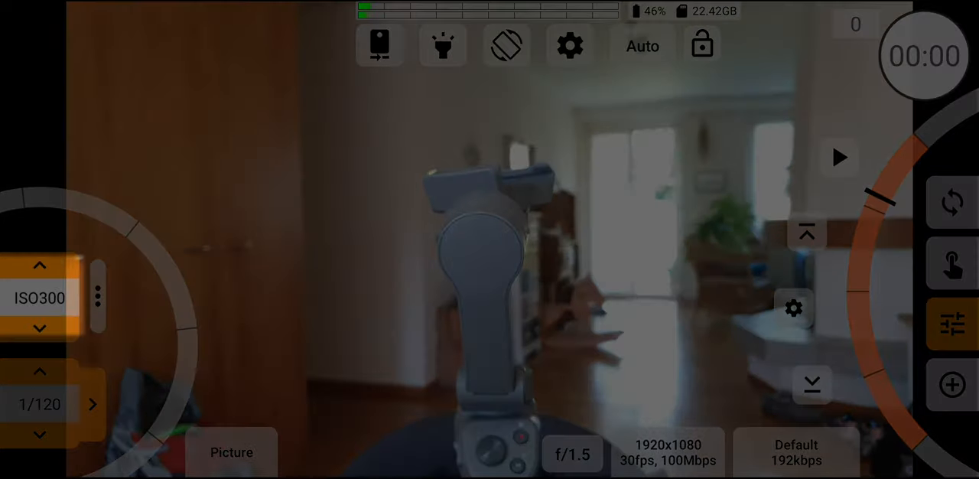
pyautogui.click(39, 265)
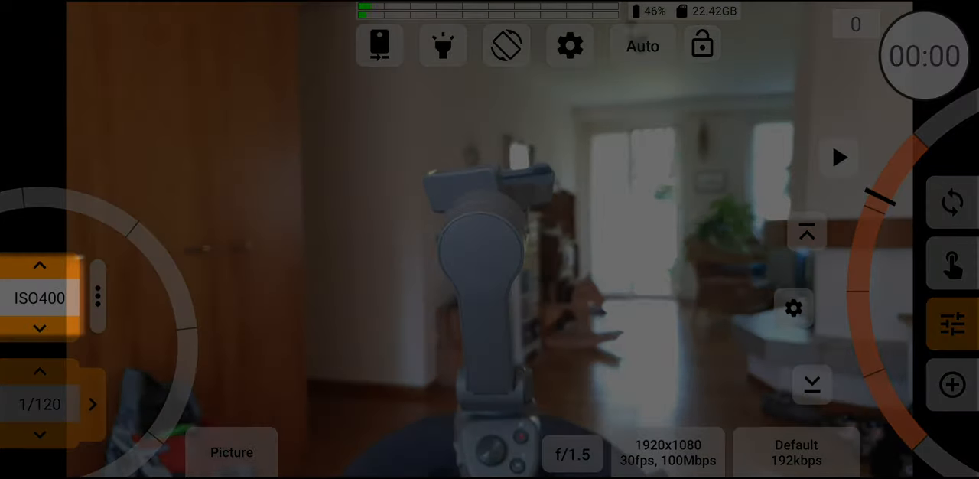
pyautogui.click(39, 264)
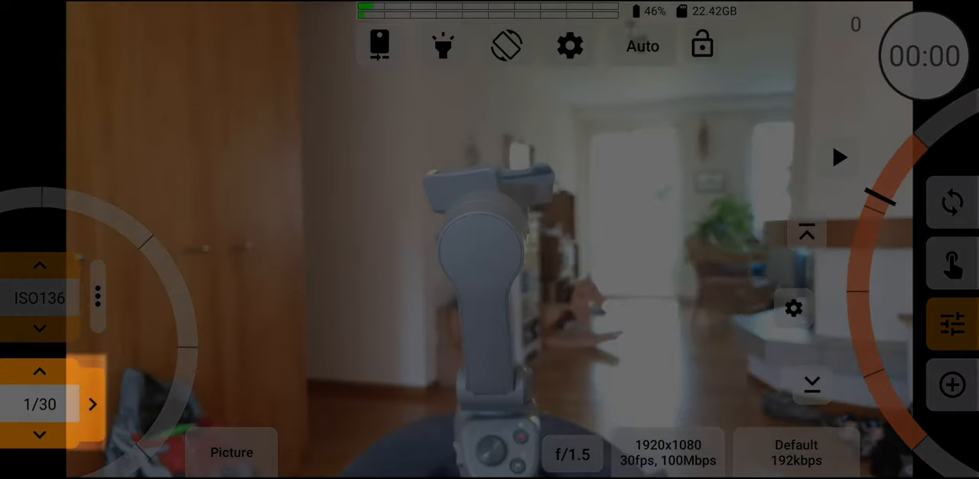
pyautogui.click(39, 371)
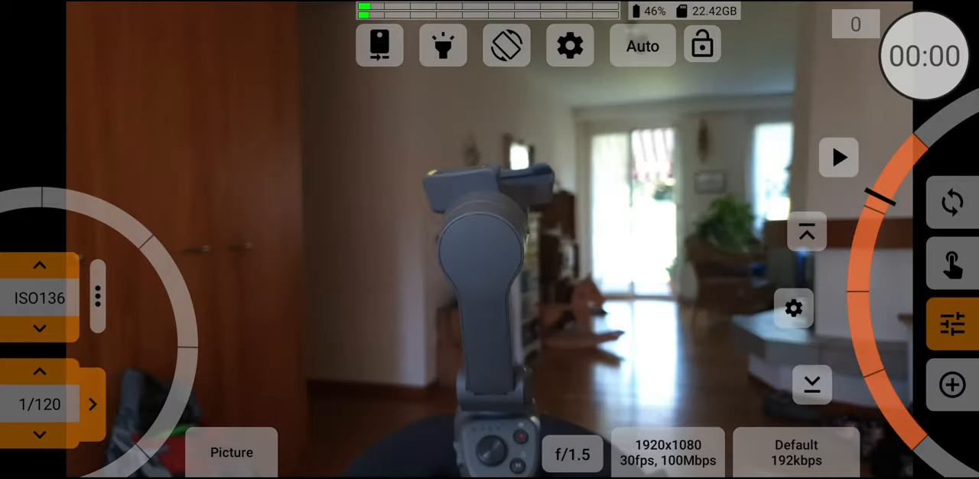
pyautogui.click(39, 266)
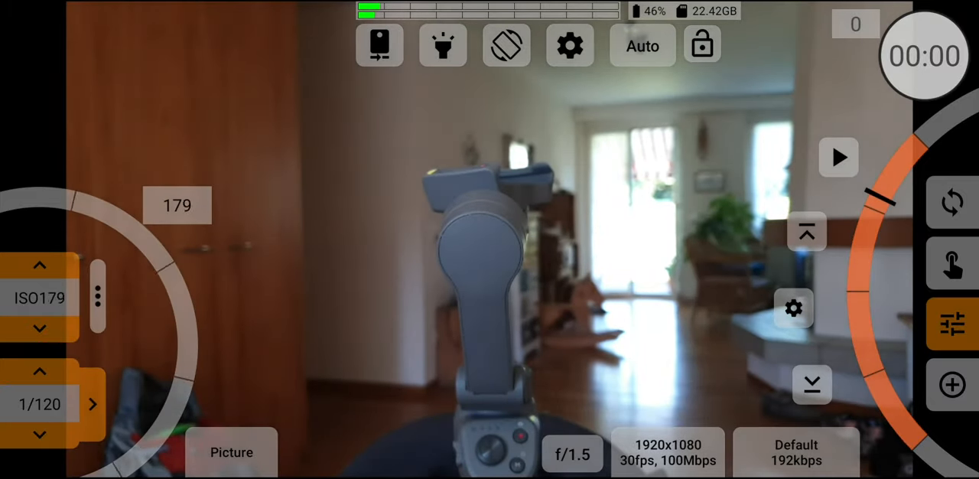
pyautogui.click(39, 264)
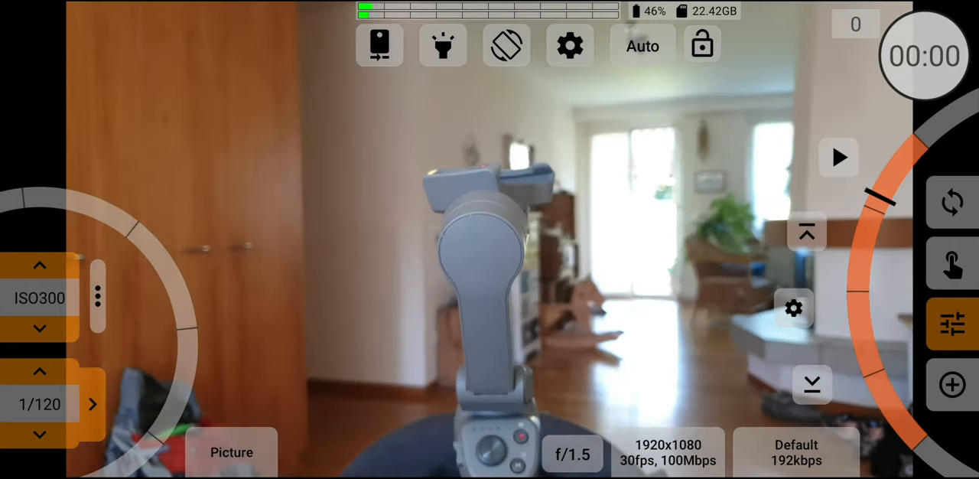
pyautogui.click(39, 265)
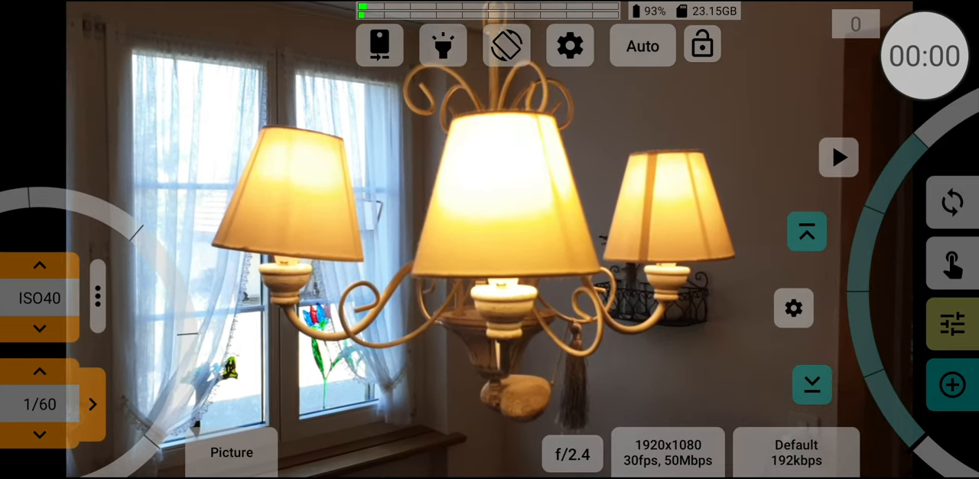
pyautogui.click(39, 371)
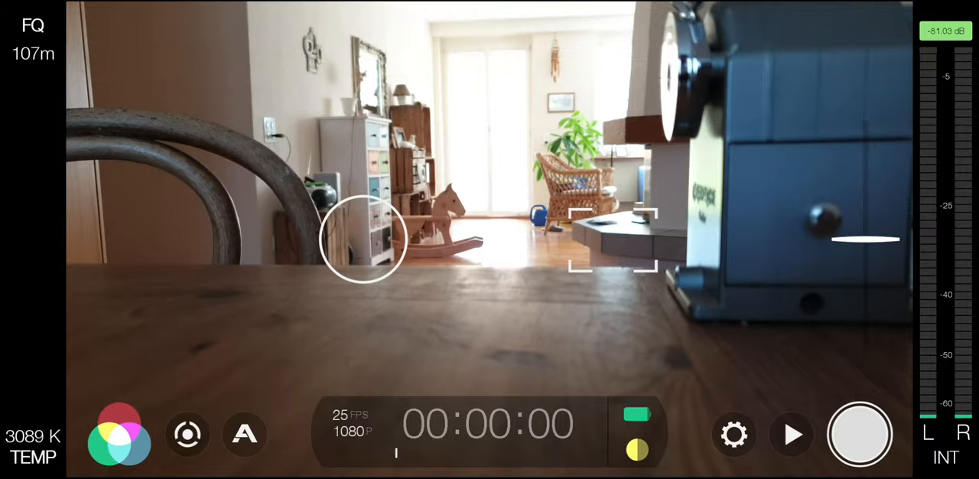
# Step: Show Filmic Pro's exposure and focus sliders, then its settings grid with Resolution and Stabilization
pyautogui.click(187, 433)
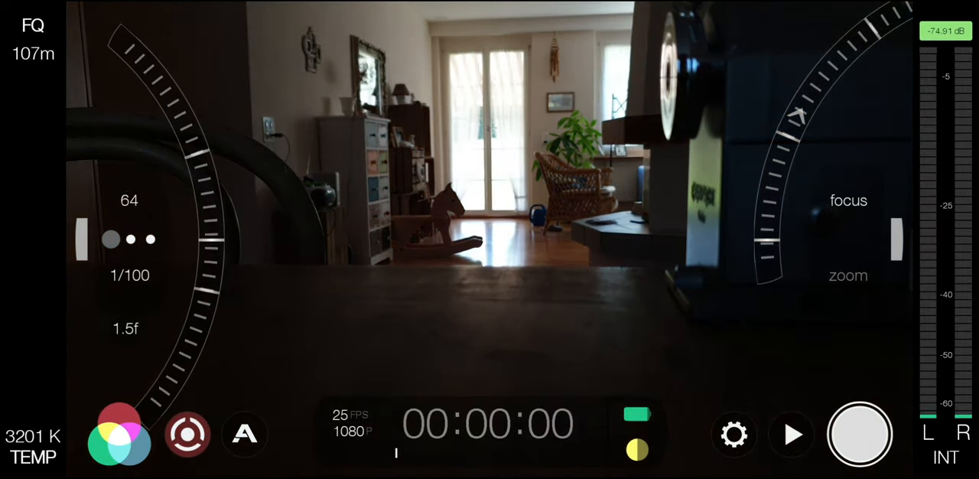
pyautogui.click(732, 434)
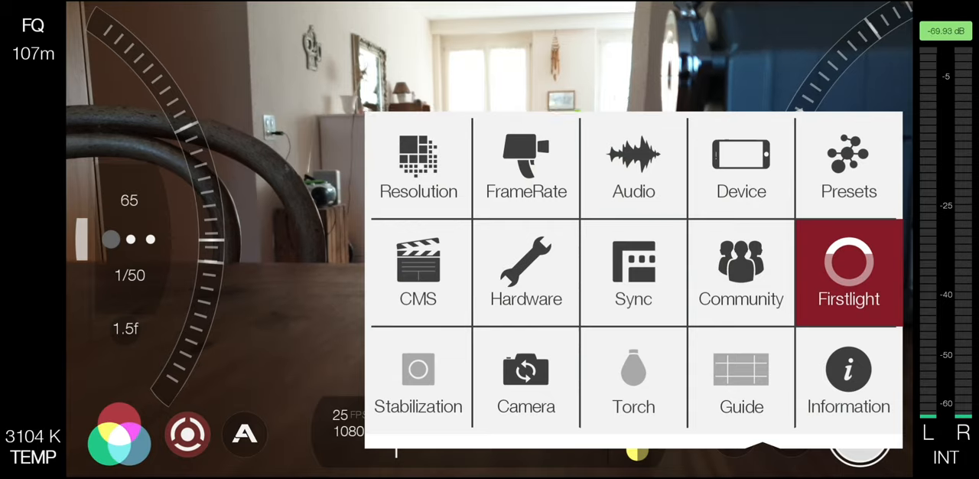
pyautogui.click(526, 167)
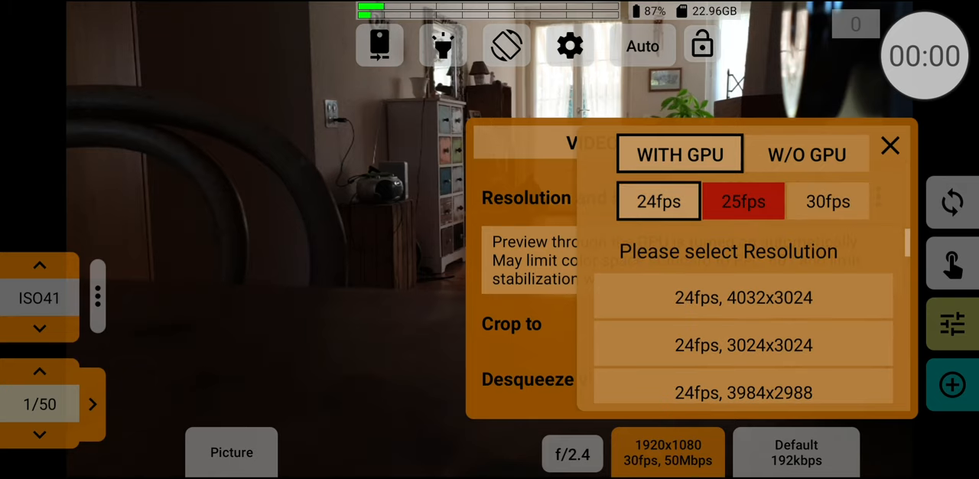
# Step: Choose 1920x1080 at 24fps and switch exposure to automatic mode
pyautogui.scroll(-3)
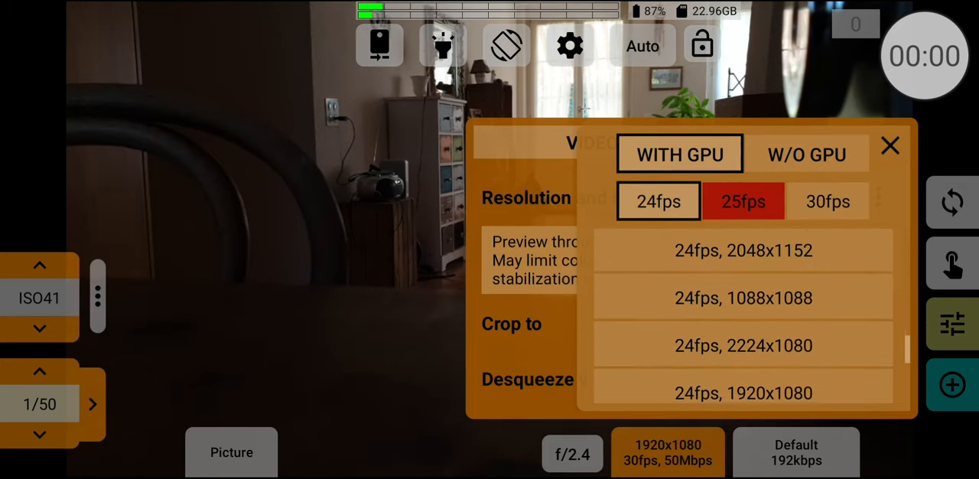
pyautogui.click(742, 392)
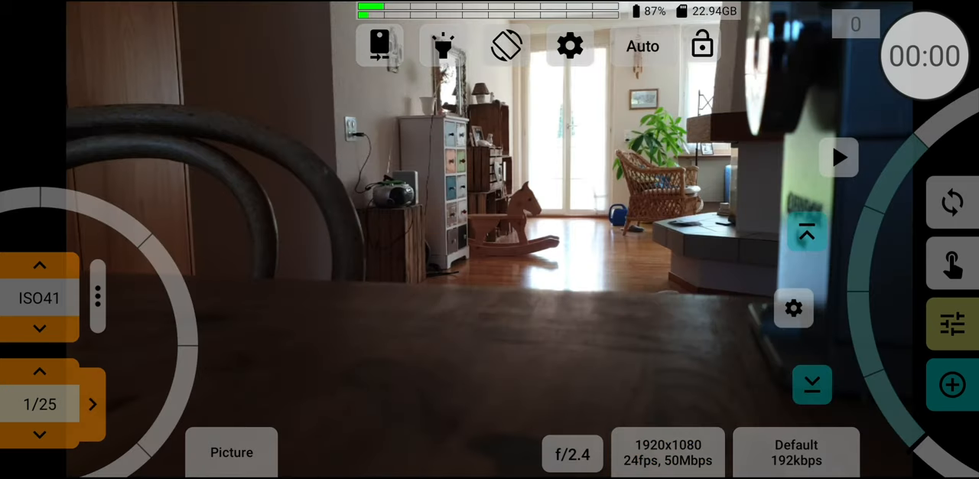
pyautogui.click(39, 327)
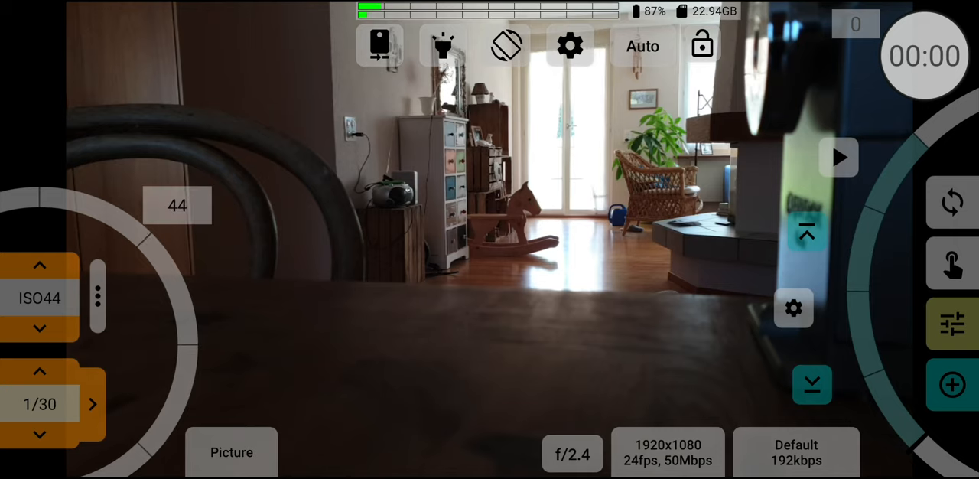
pyautogui.click(39, 371)
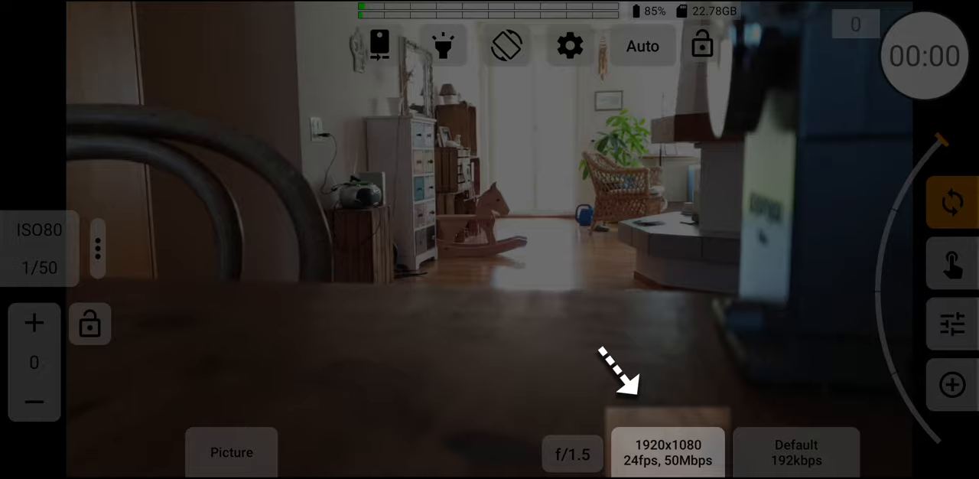
# Step: Reopen the resolution choices and browse the 30fps sizes with GPU preview
pyautogui.click(667, 452)
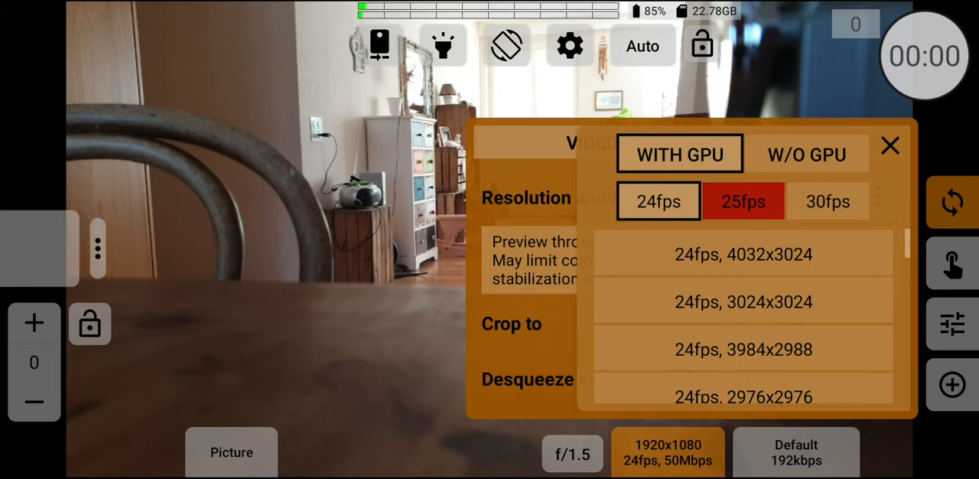
pyautogui.click(827, 201)
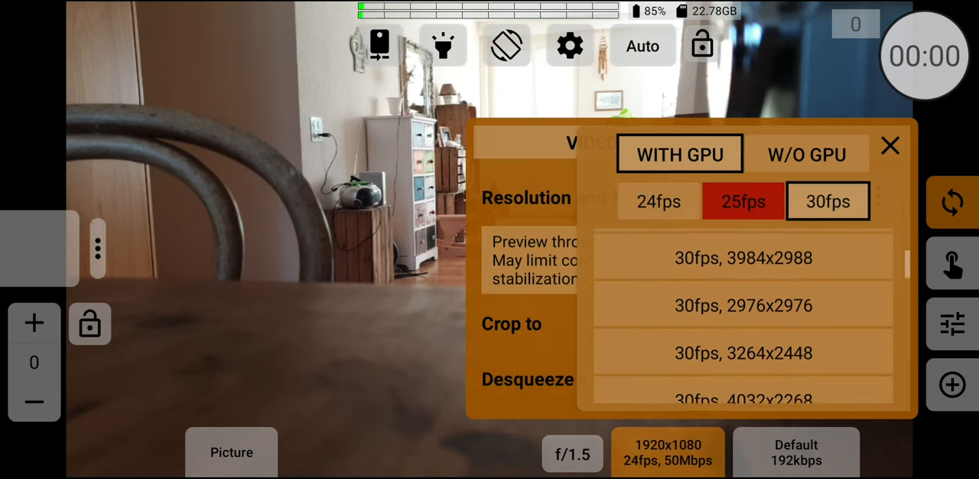
pyautogui.scroll(-3)
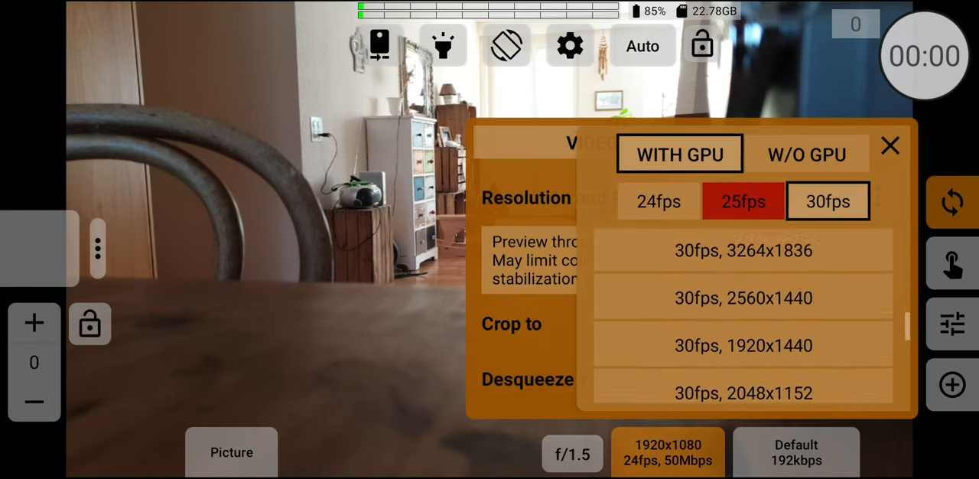
pyautogui.scroll(-3)
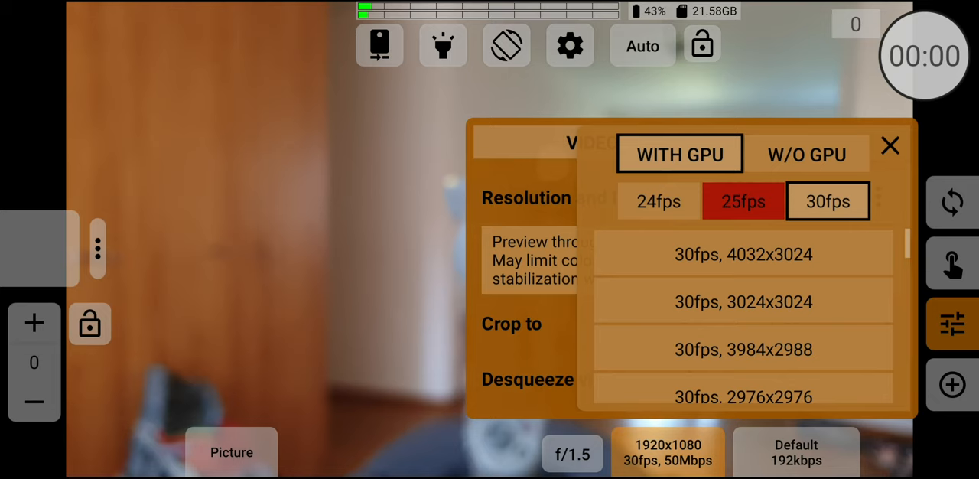
# Step: Review the 120/240 fps modes on the W/O GPU list, then return keeping 1920x1080, 30fps with GPU
pyautogui.click(806, 153)
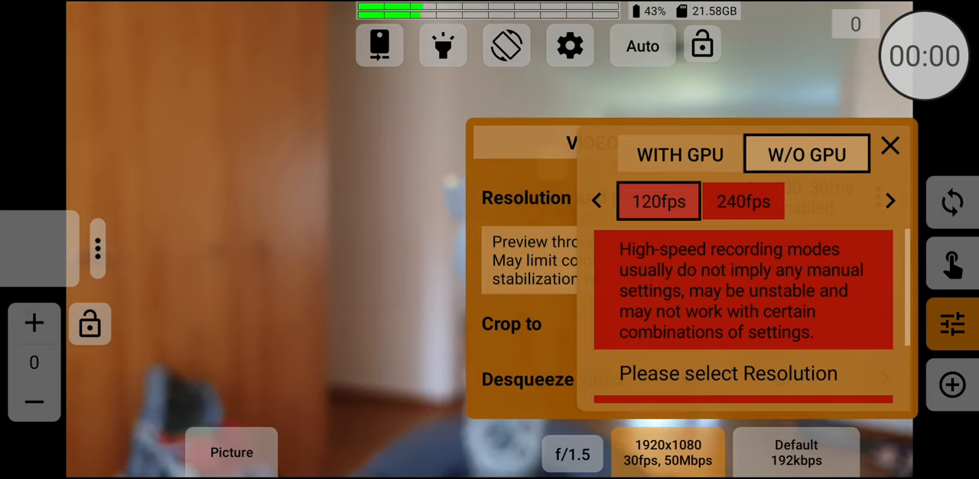
pyautogui.scroll(-3)
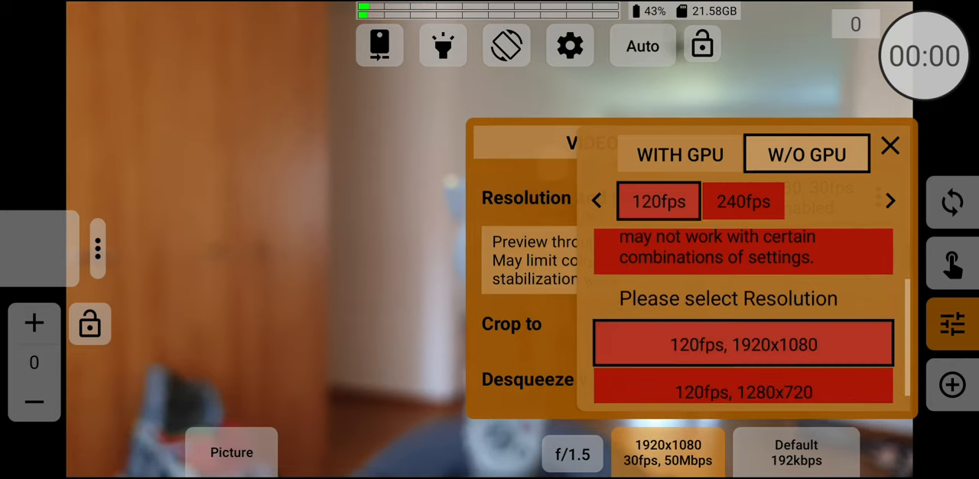
pyautogui.click(679, 154)
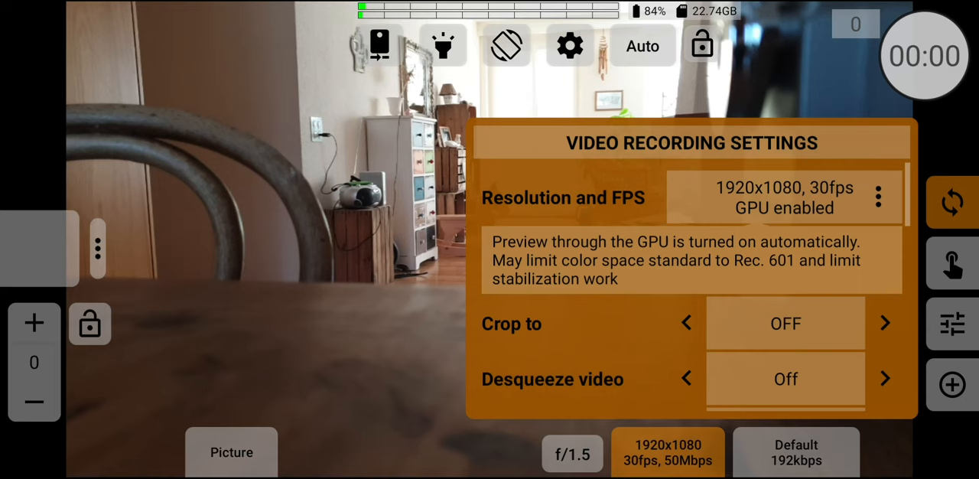
pyautogui.scroll(-3)
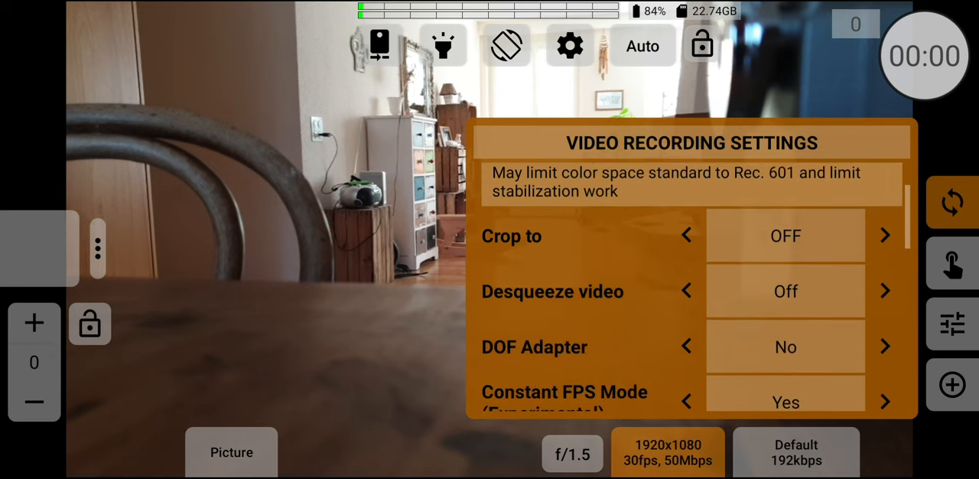
pyautogui.scroll(-3)
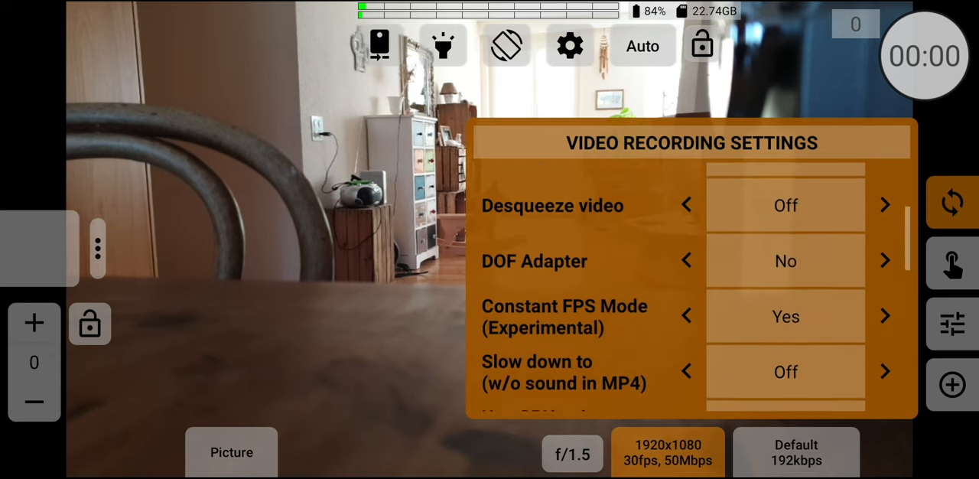
pyautogui.click(885, 260)
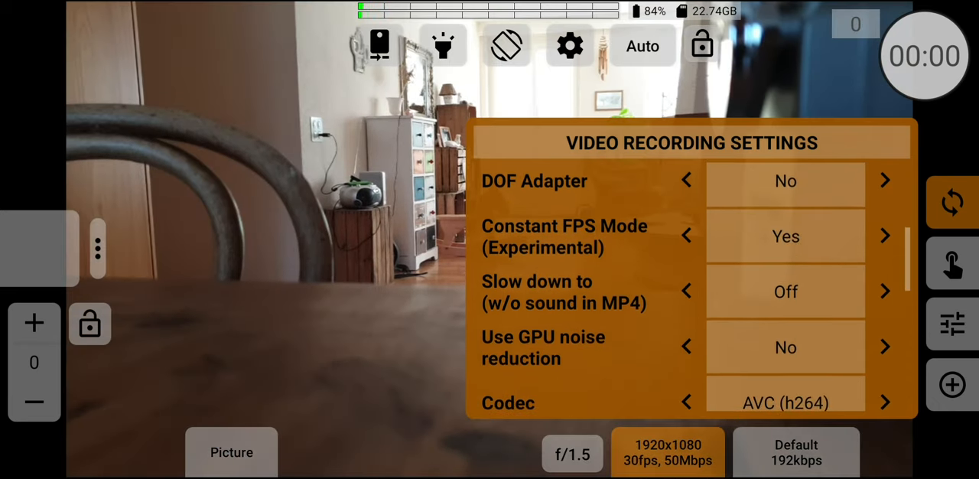
pyautogui.scroll(-3)
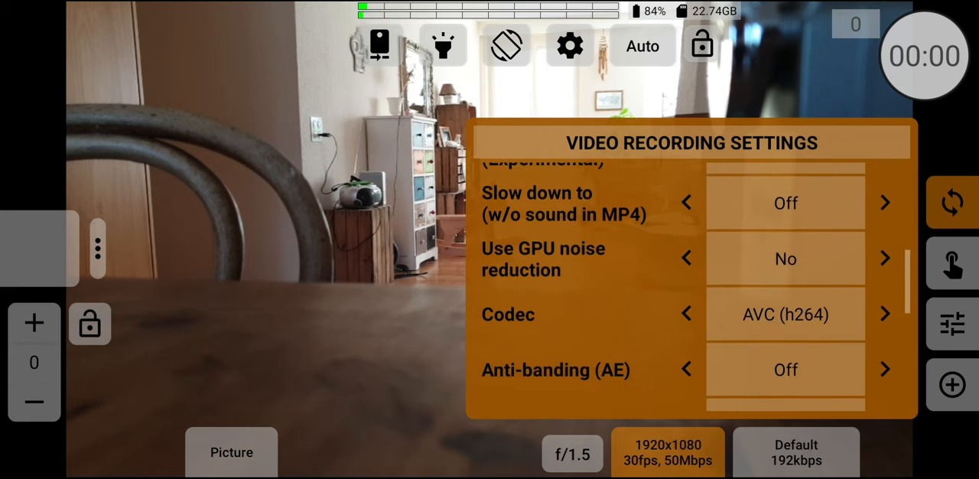
pyautogui.scroll(-3)
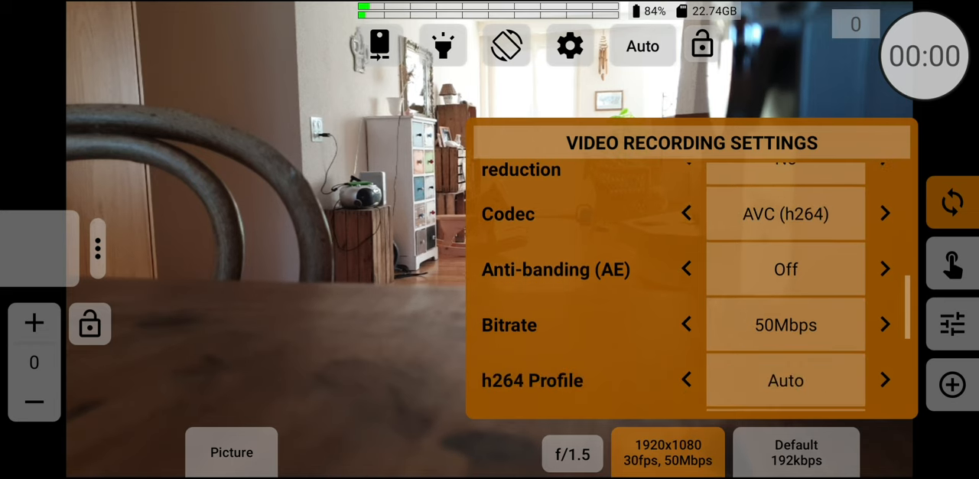
pyautogui.scroll(-3)
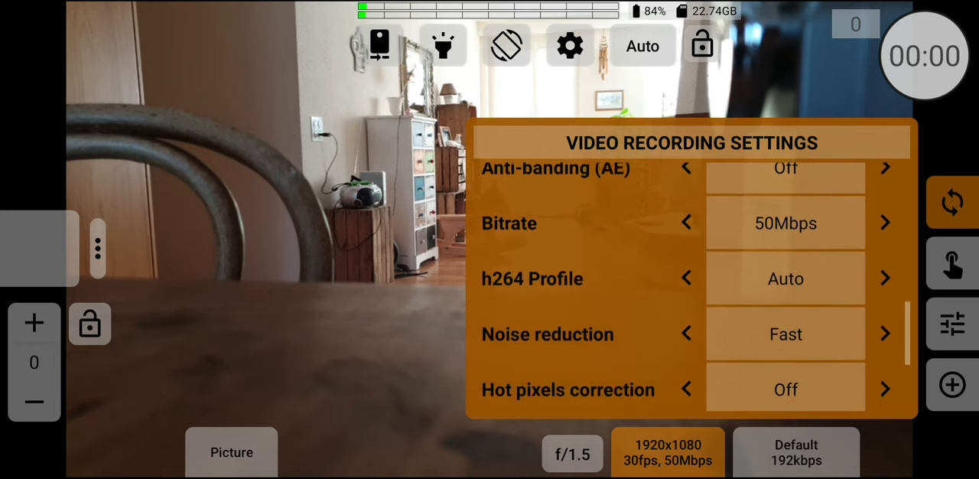
# Step: Cycle the bitrate through 100, 150 and higher, wrapping around to 10 Mbps and onward
pyautogui.click(885, 222)
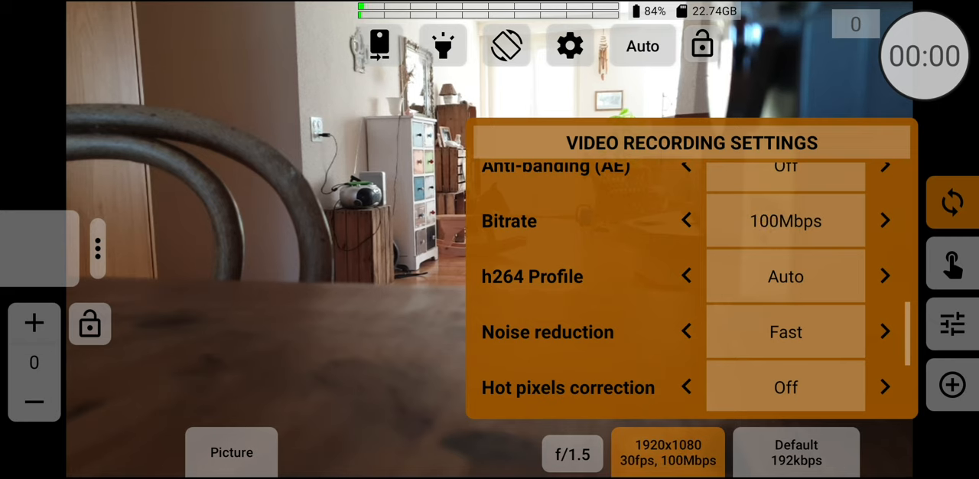
pyautogui.click(885, 220)
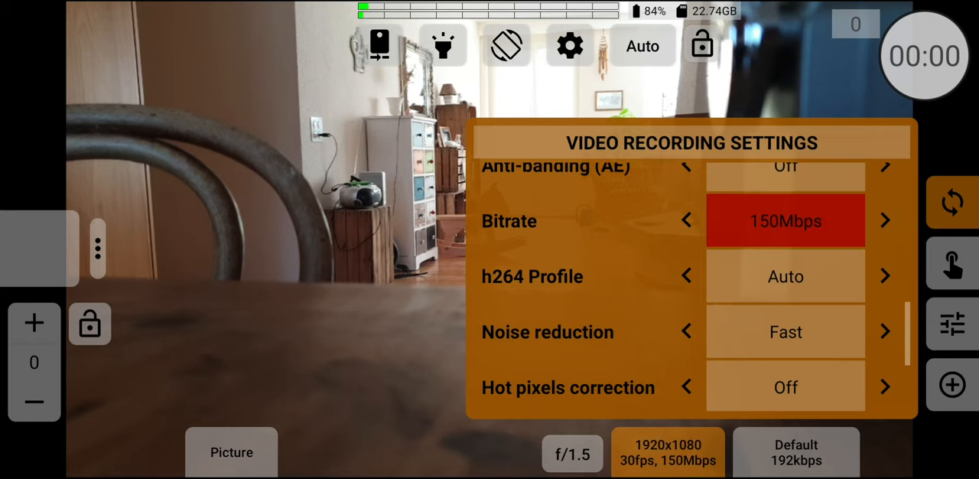
pyautogui.click(885, 220)
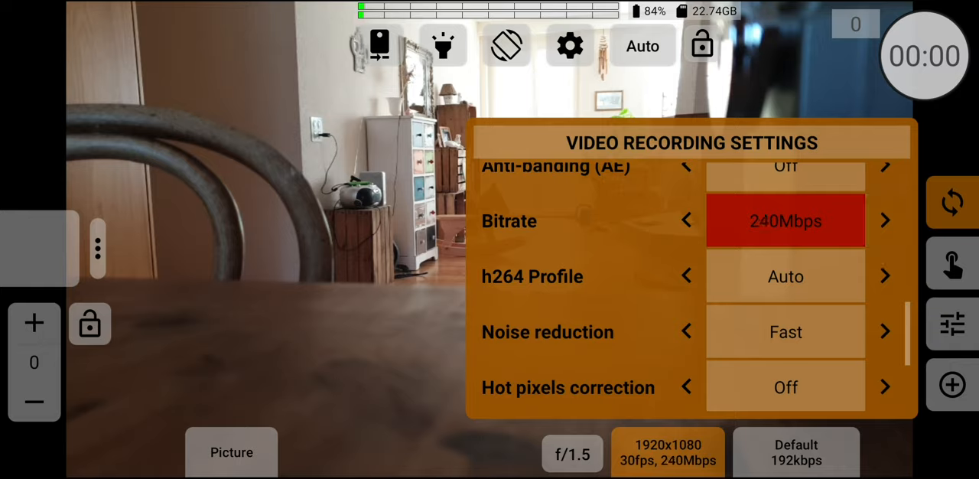
pyautogui.click(686, 220)
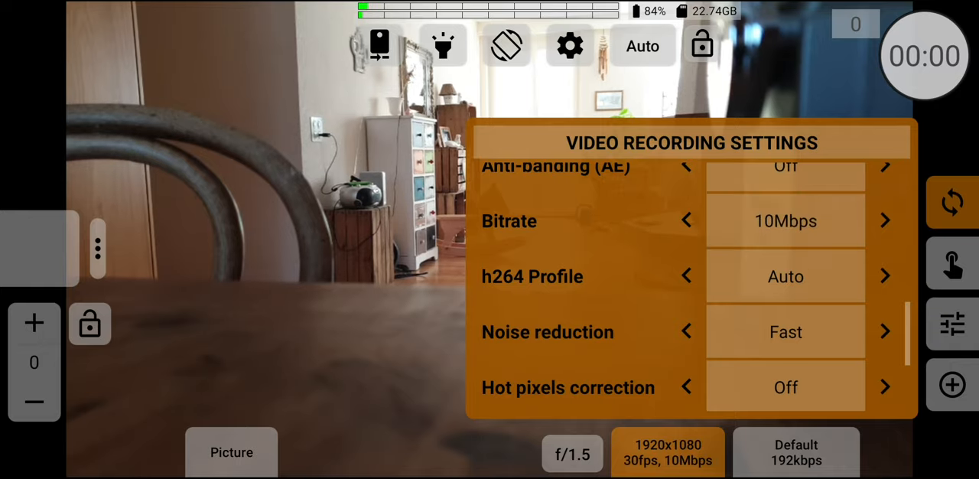
pyautogui.click(885, 220)
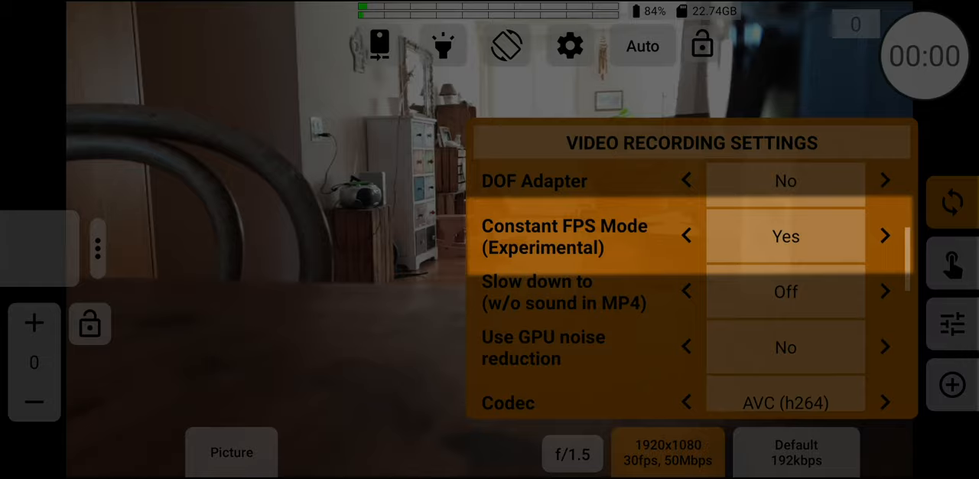
pyautogui.scroll(-3)
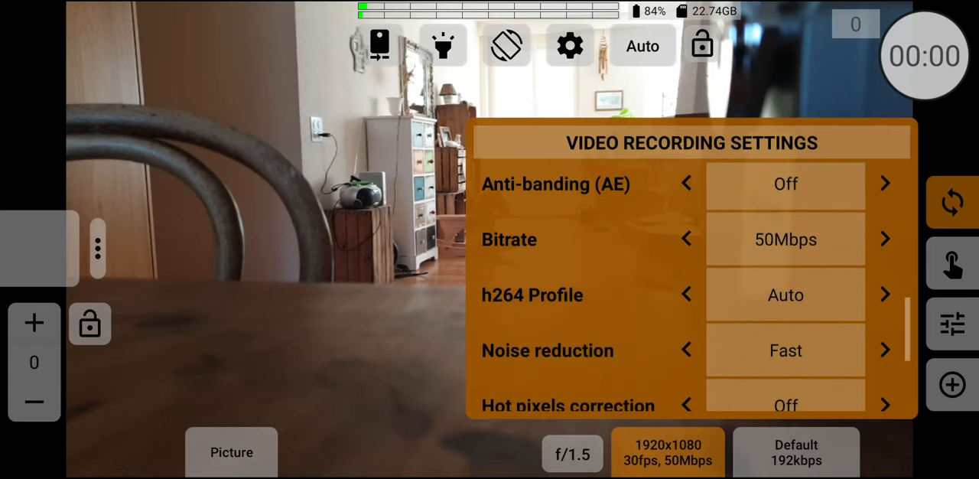
# Step: Cycle the bitrate again from 50 through 100, 150, 200 and around to 10 Mbps, leaving 100 Mbps
pyautogui.click(885, 239)
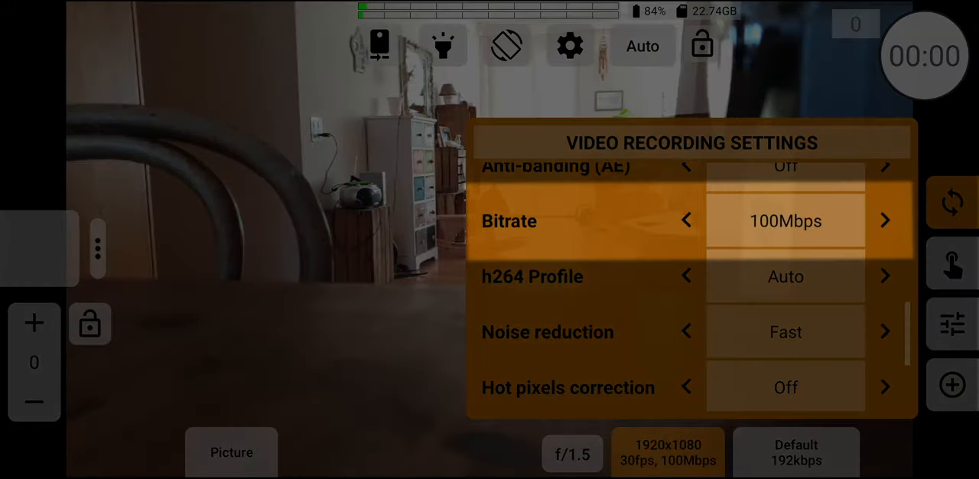
pyautogui.click(884, 220)
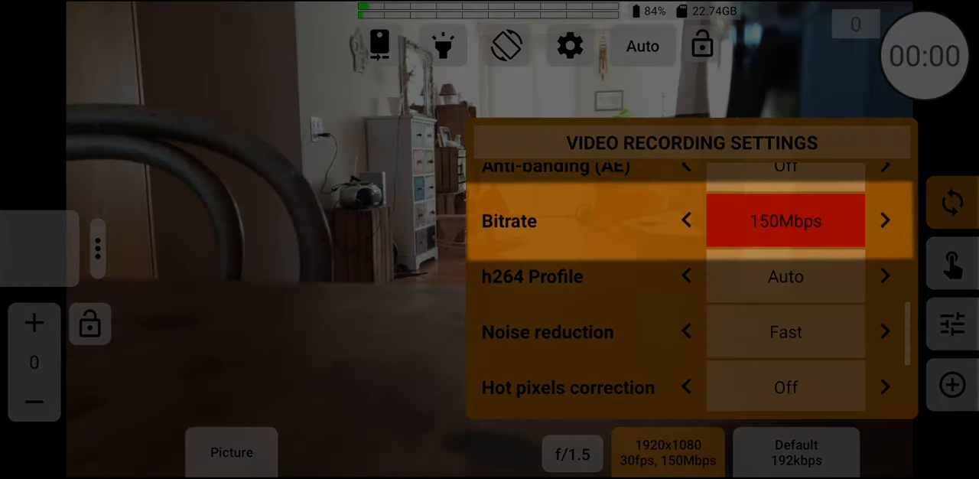
pyautogui.click(885, 220)
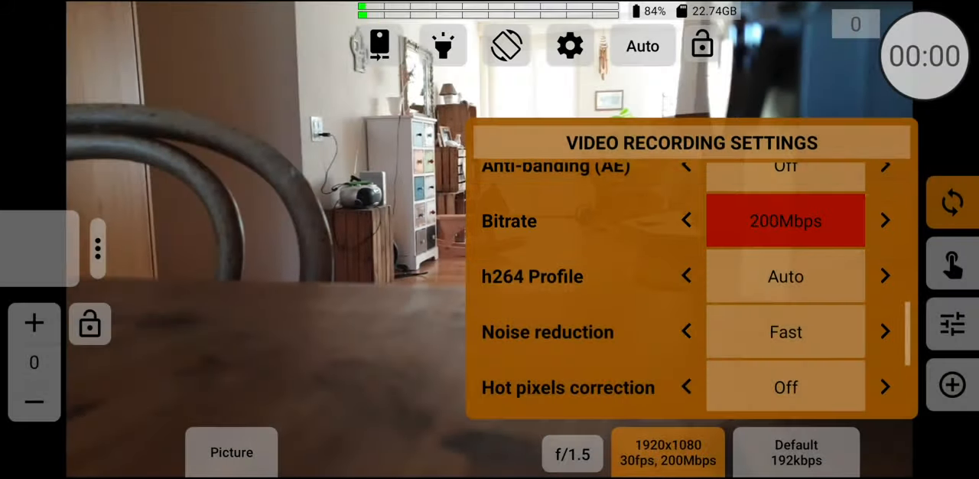
pyautogui.click(686, 220)
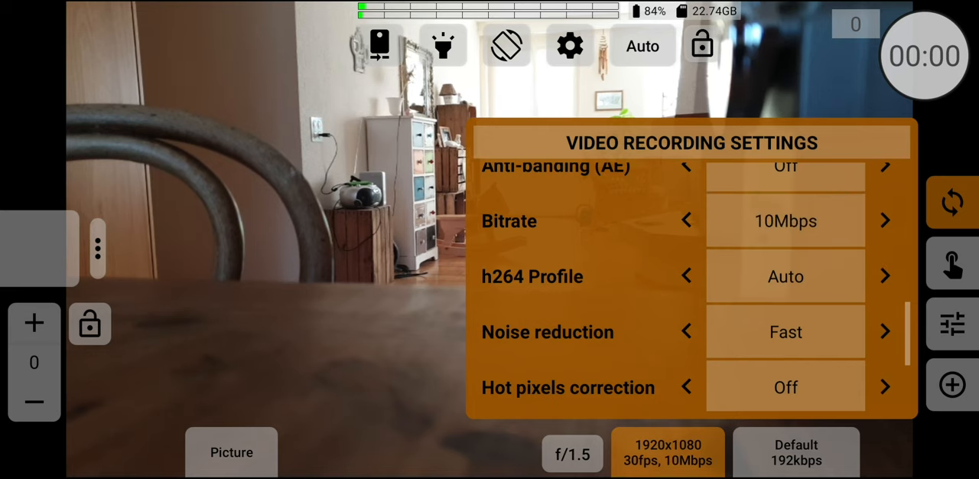
pyautogui.click(885, 220)
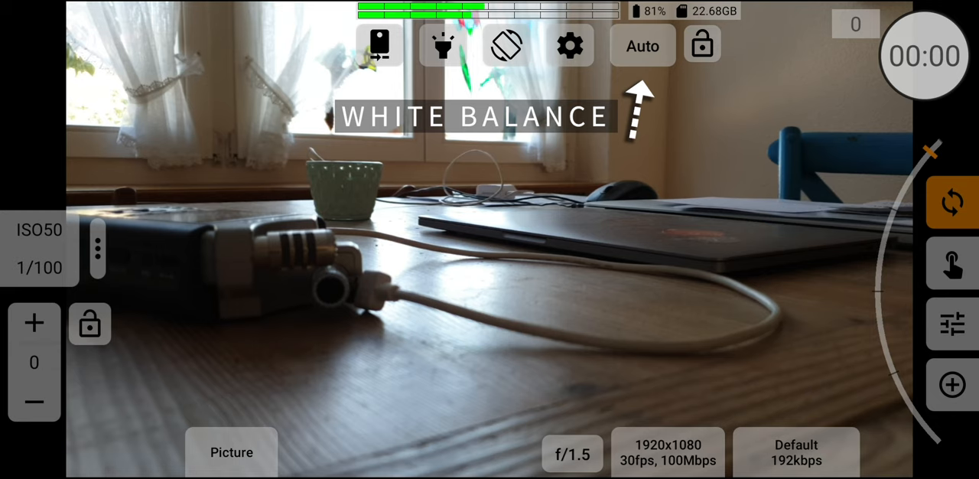
# Step: Switch white balance to Daylight, back to Auto, then bring up the general settings
pyautogui.click(642, 46)
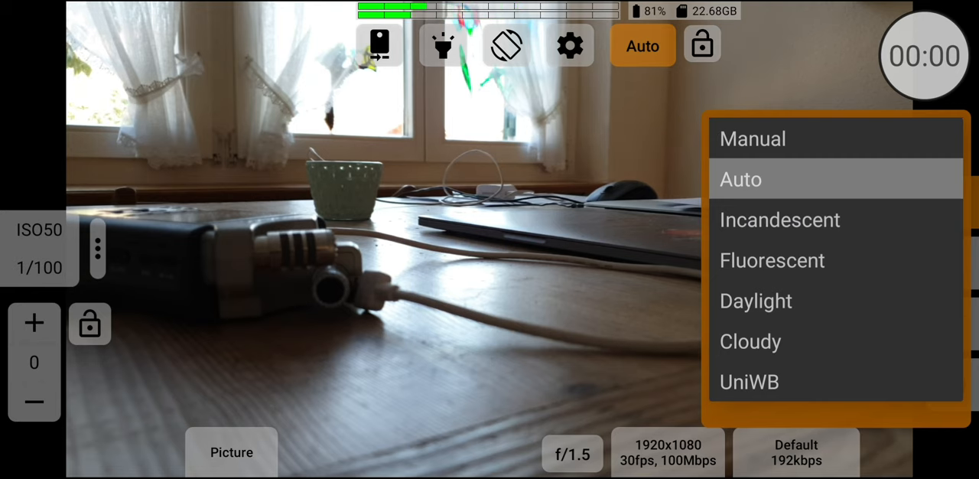
pyautogui.click(754, 301)
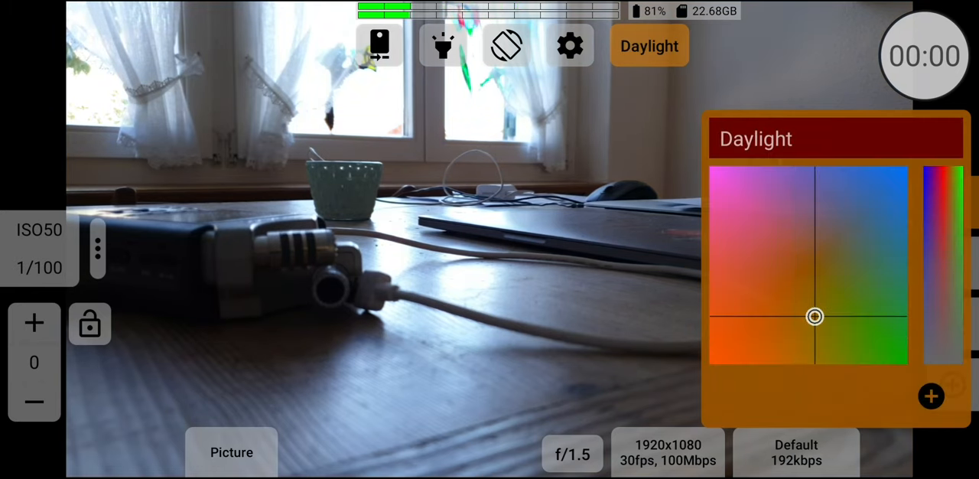
pyautogui.click(755, 138)
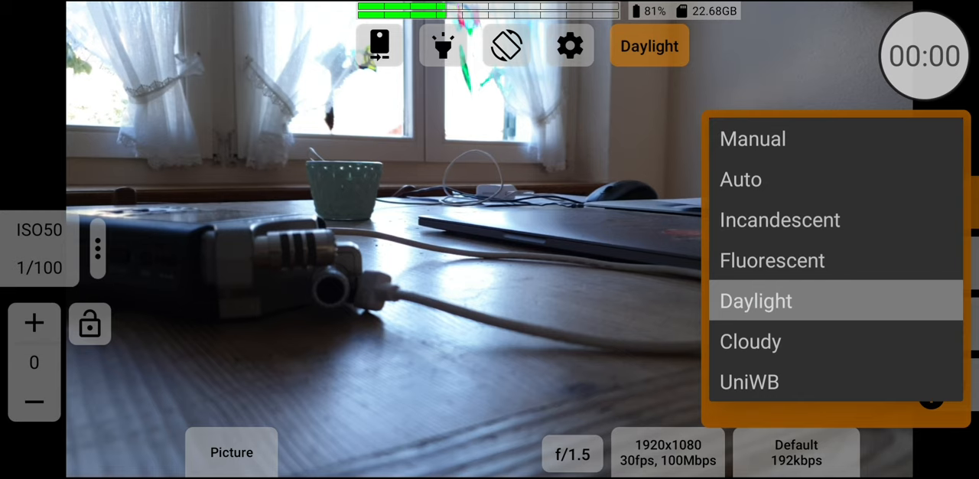
pyautogui.click(740, 179)
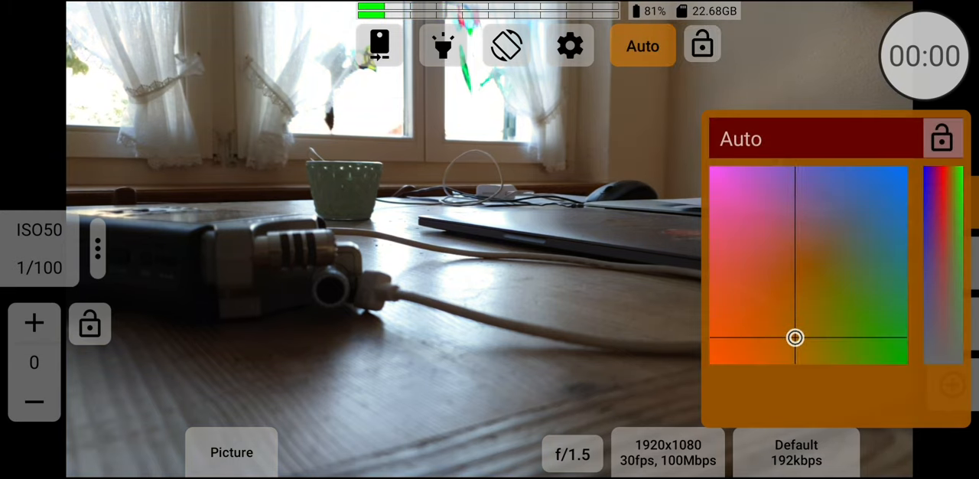
pyautogui.click(569, 45)
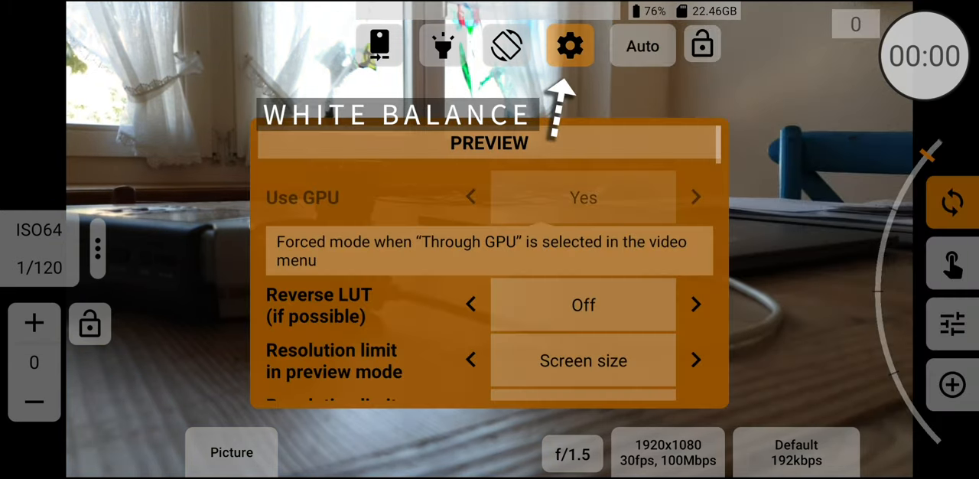
# Step: In CONTROL settings, cycle AWB autolock through Recording only and Once and for all
pyautogui.scroll(-3)
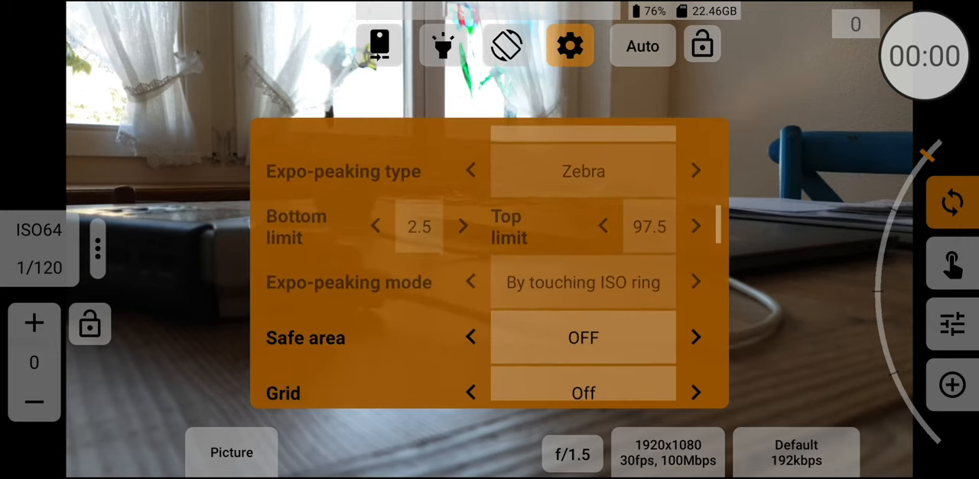
pyautogui.scroll(3)
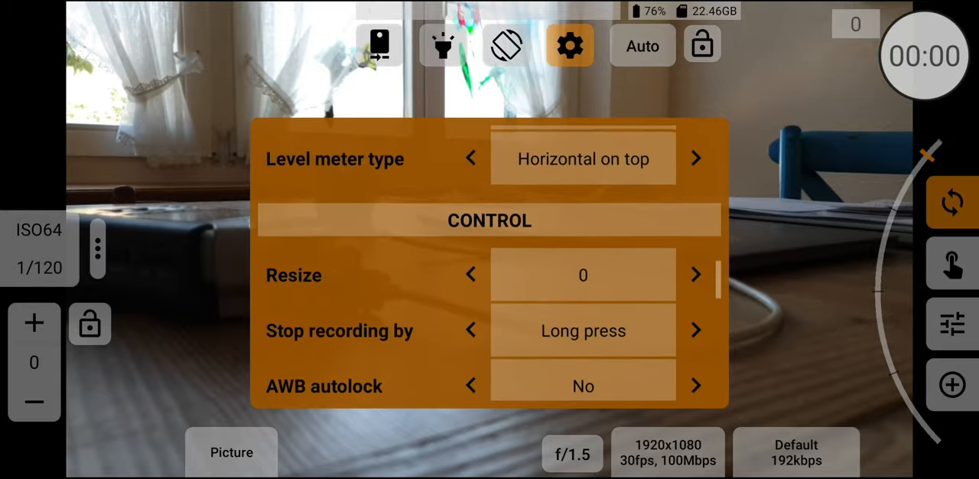
pyautogui.scroll(-3)
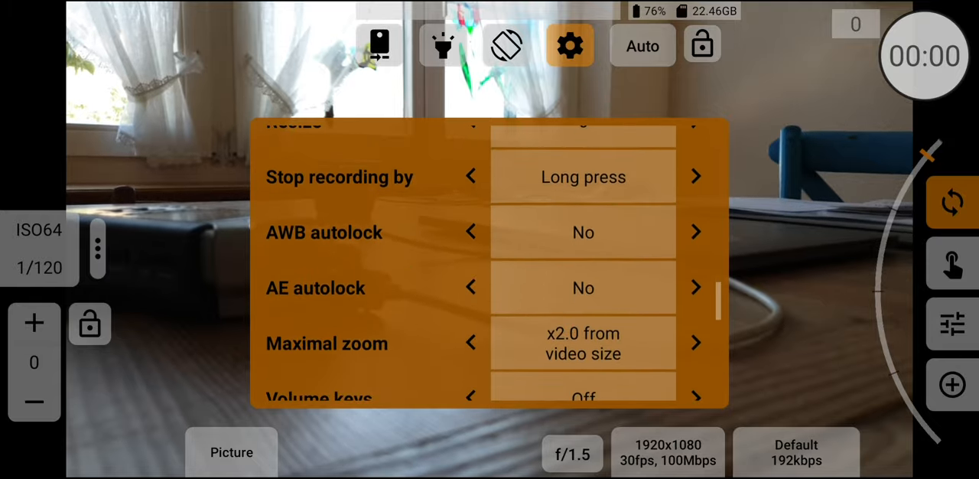
pyautogui.click(695, 232)
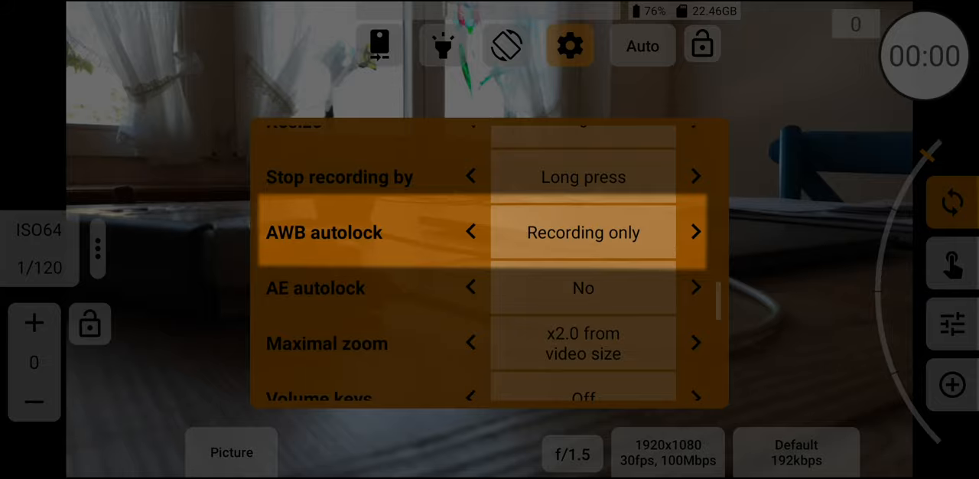
pyautogui.click(694, 231)
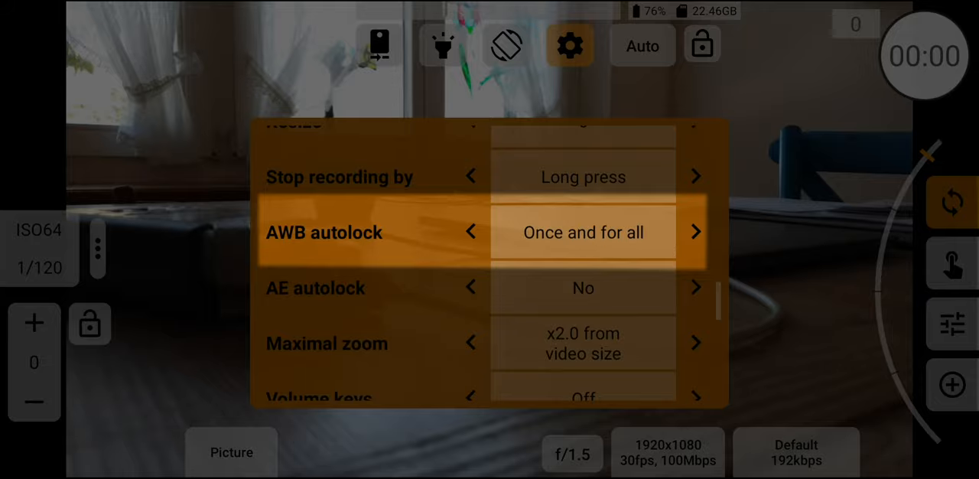
pyautogui.click(471, 231)
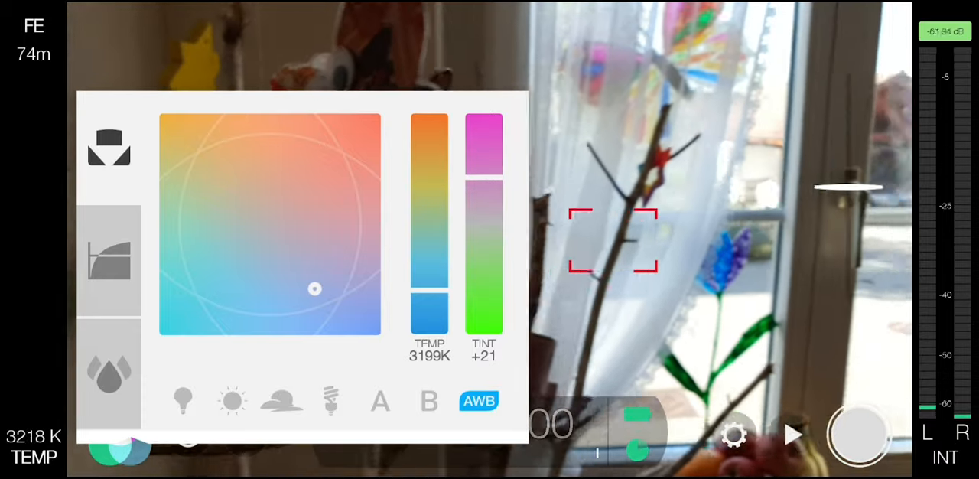
# Step: Drag Filmic Pro's white balance point to about 3199K with +21 tint
pyautogui.moveTo(314, 289); pyautogui.dragTo(327, 282)
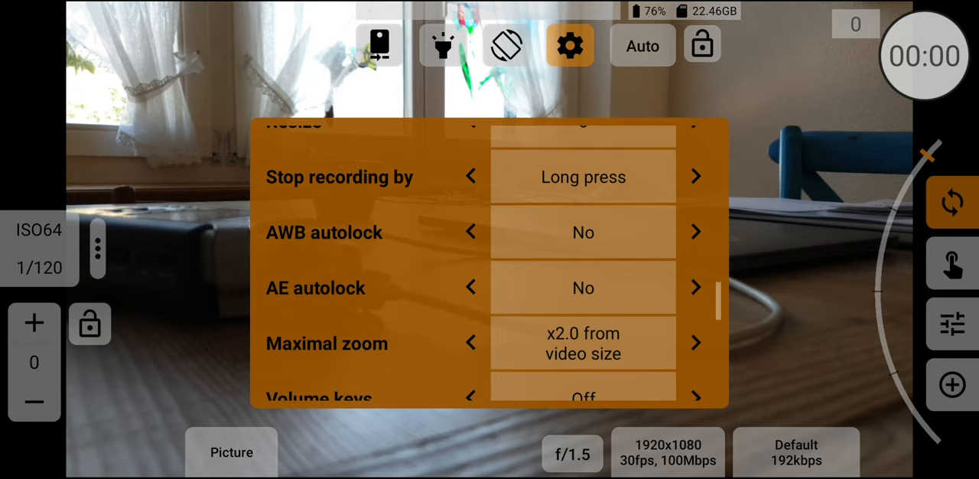
pyautogui.scroll(3)
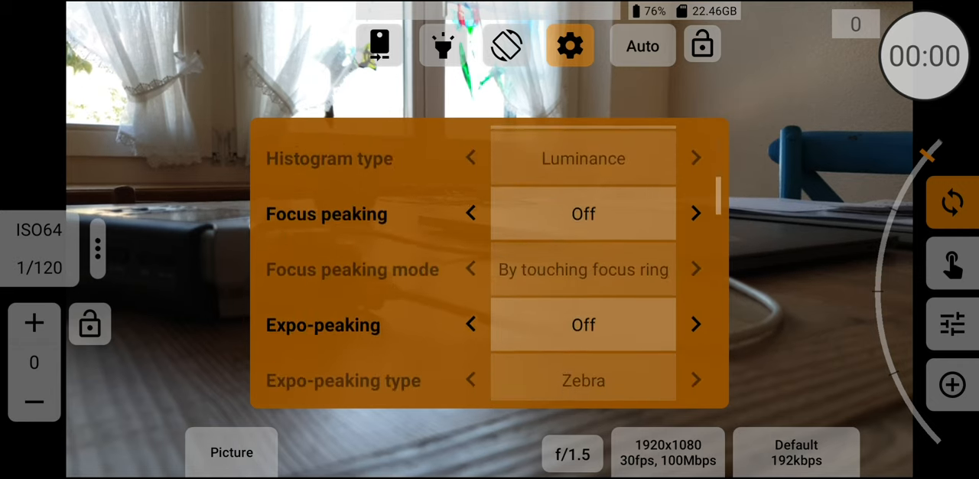
pyautogui.scroll(-3)
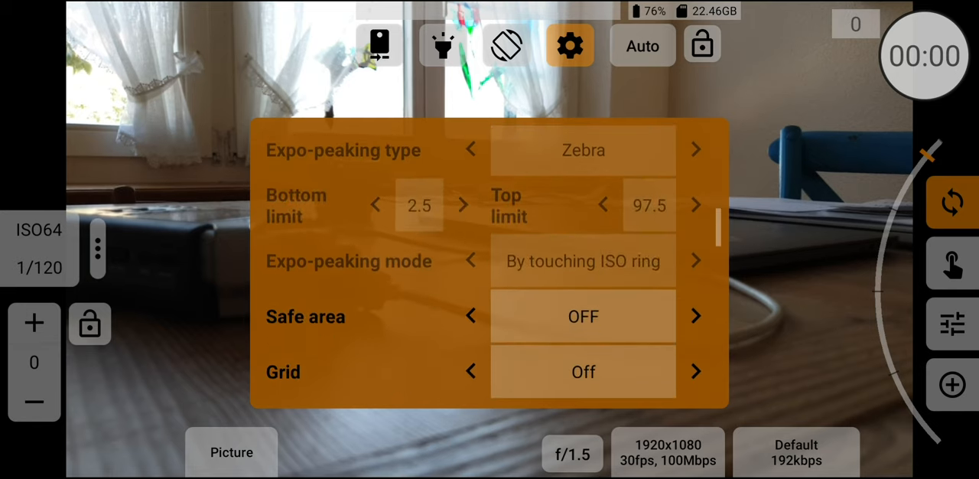
pyautogui.scroll(-3)
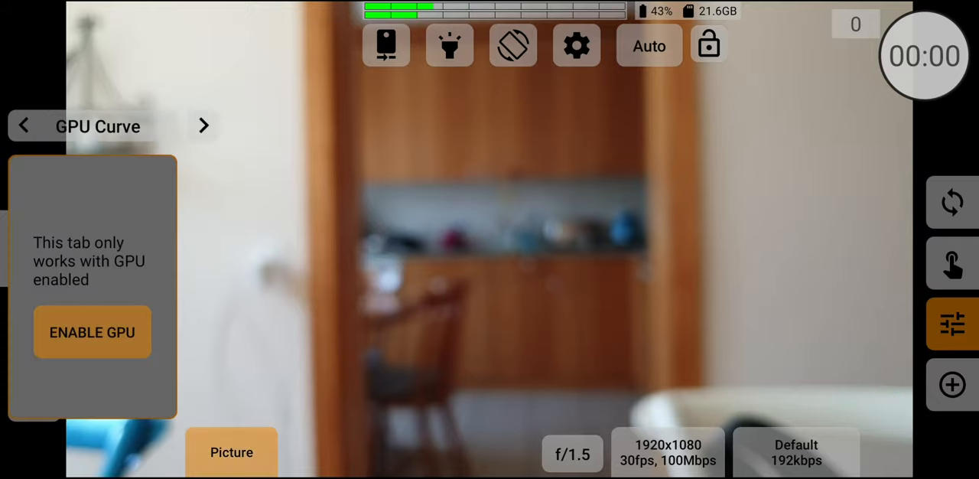
# Step: Enable GPU processing from the GPU Curve adjustments tab
pyautogui.click(91, 331)
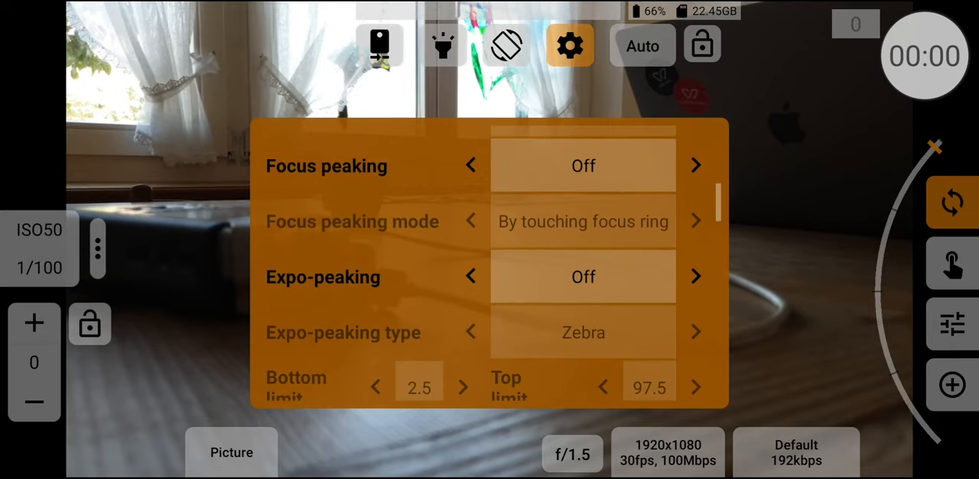
# Step: Lower the Resize control setting step by step down to -10
pyautogui.scroll(-3)
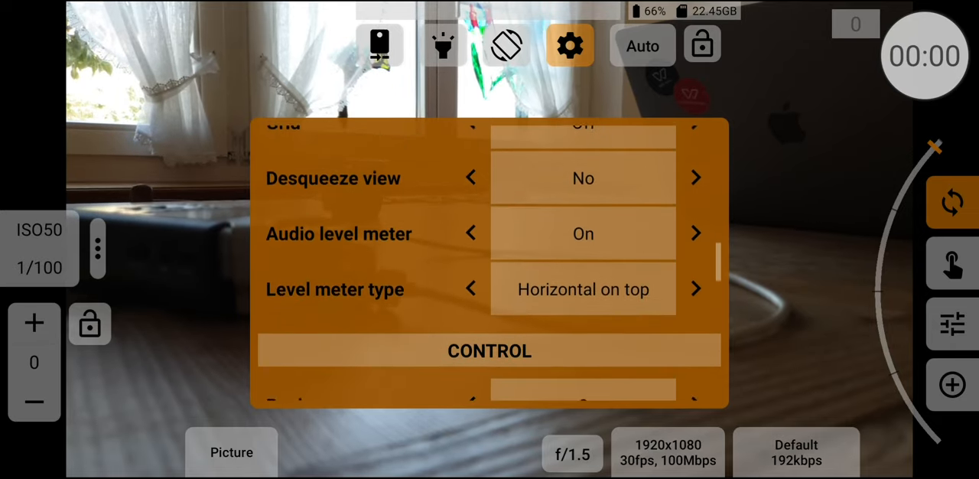
pyautogui.scroll(-3)
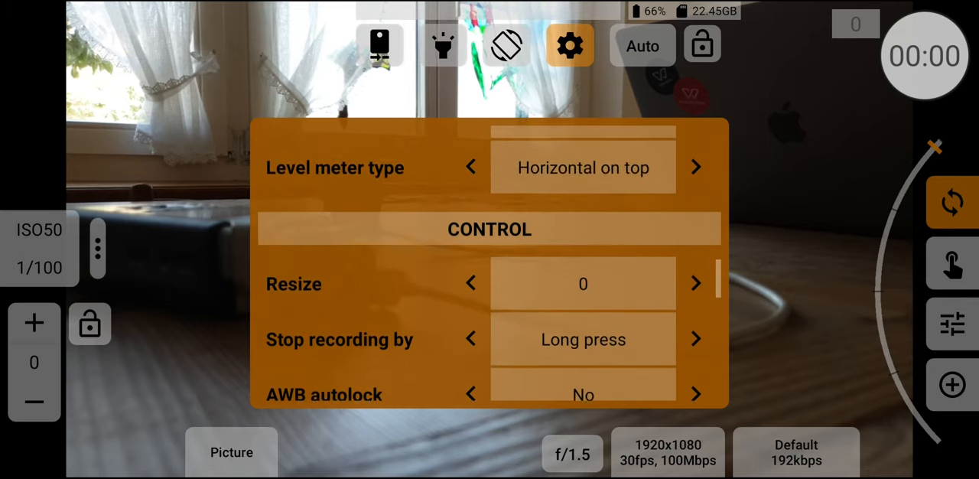
pyautogui.click(471, 283)
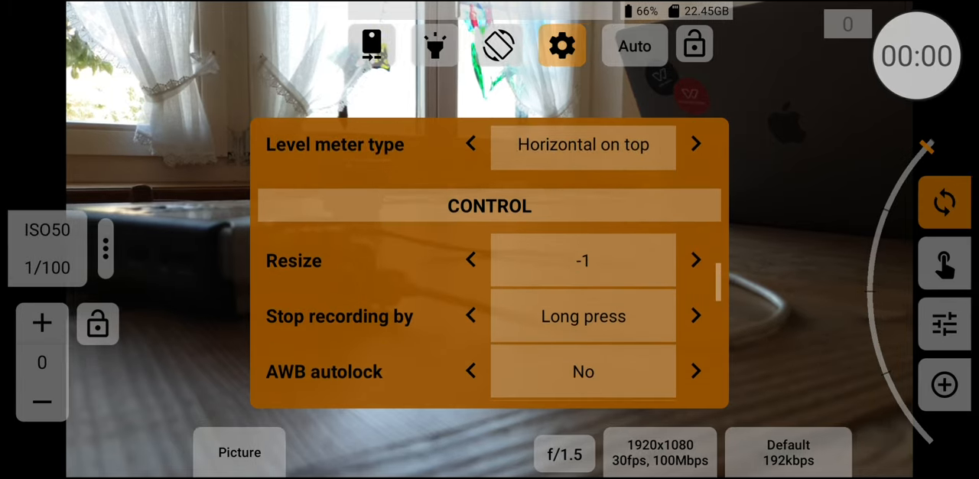
pyautogui.click(471, 260)
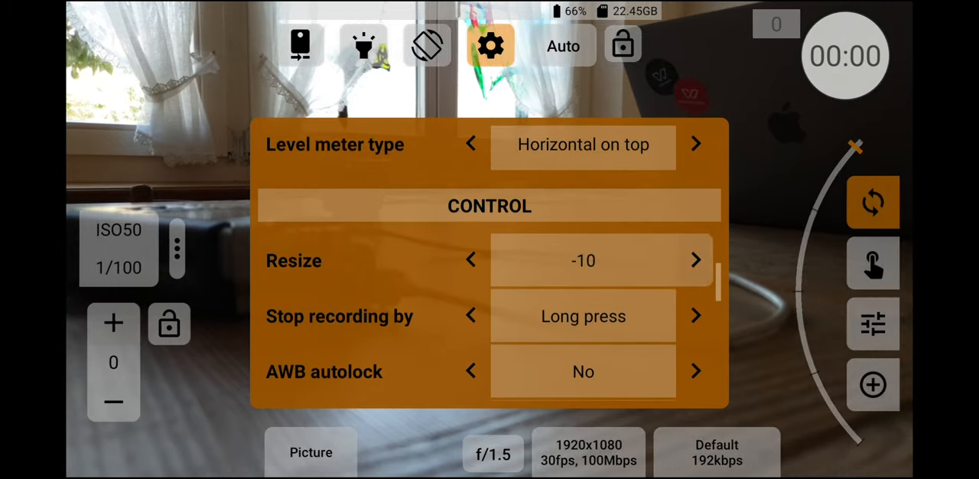
pyautogui.click(471, 260)
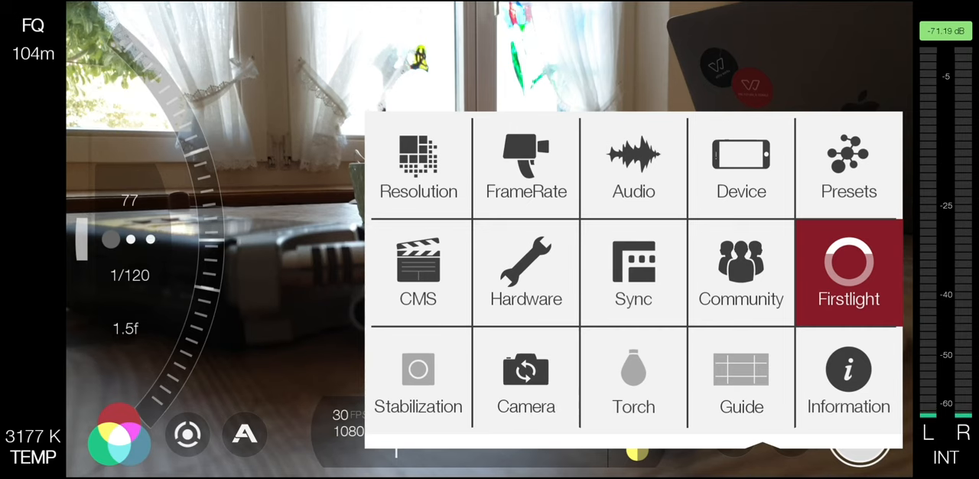
# Step: Switch Filmic Pro's stabilization tile to OIS
pyautogui.click(417, 369)
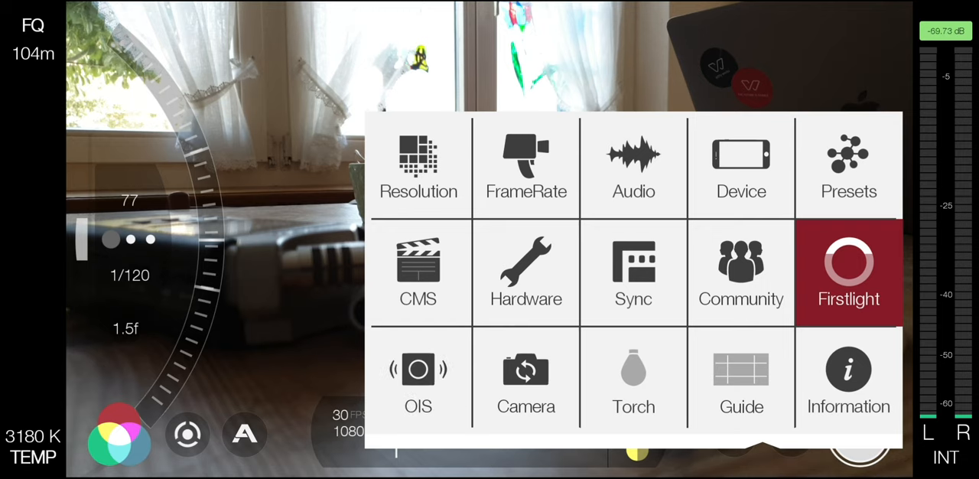
pyautogui.click(418, 378)
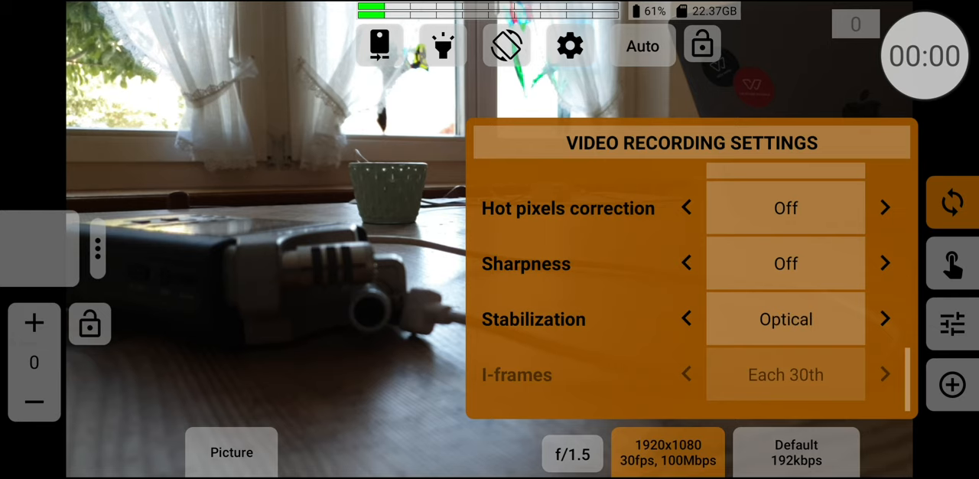
# Step: Cycle stabilization through Digital, Opt.+Dig. and Off, settling on Optical
pyautogui.click(885, 319)
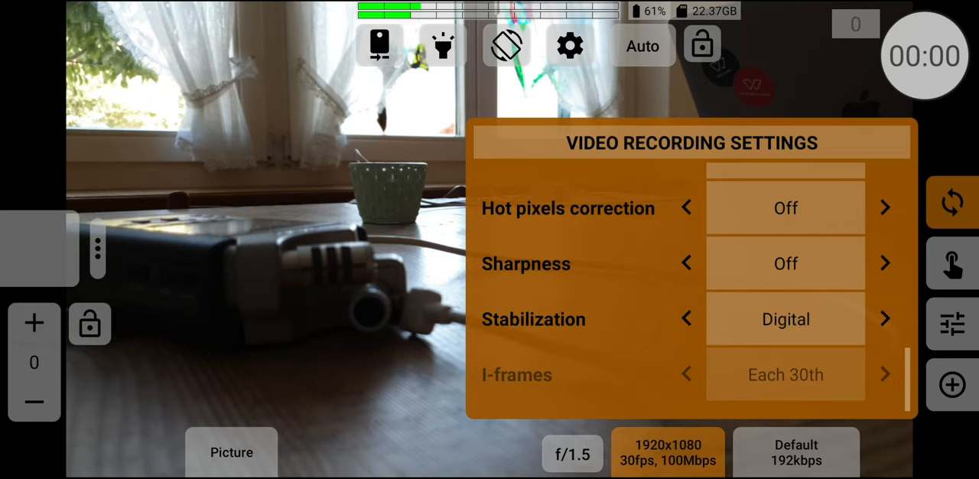
pyautogui.click(885, 319)
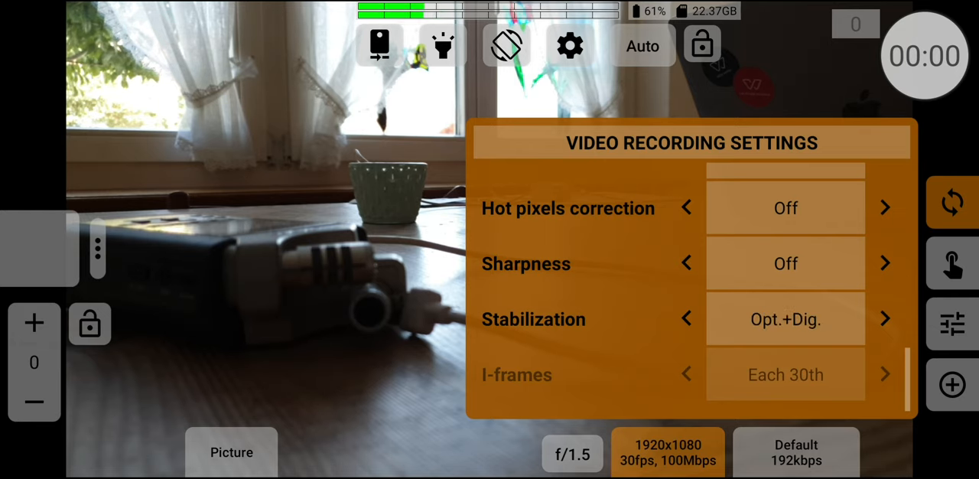
pyautogui.click(686, 318)
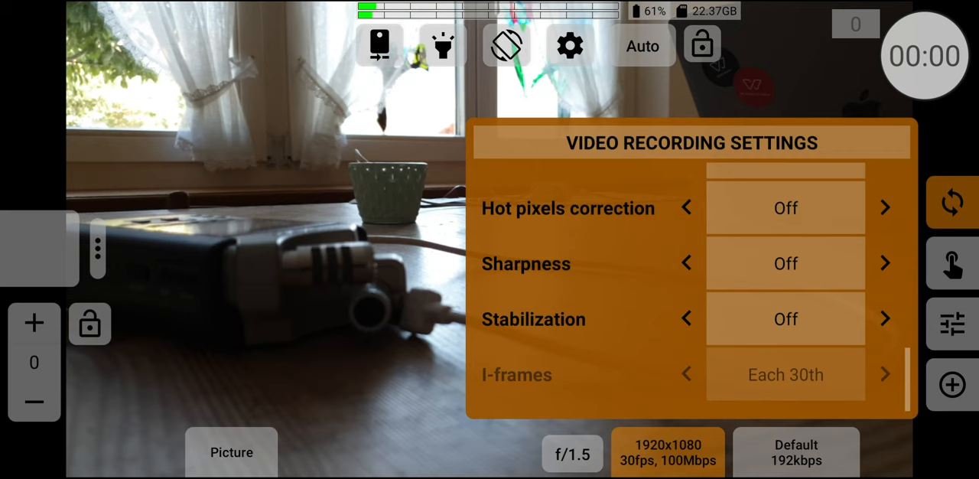
pyautogui.click(885, 319)
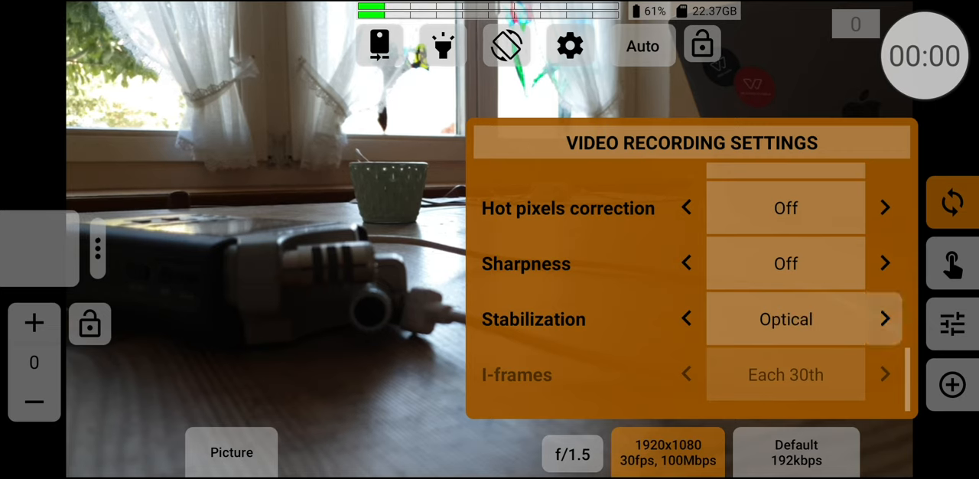
pyautogui.click(885, 319)
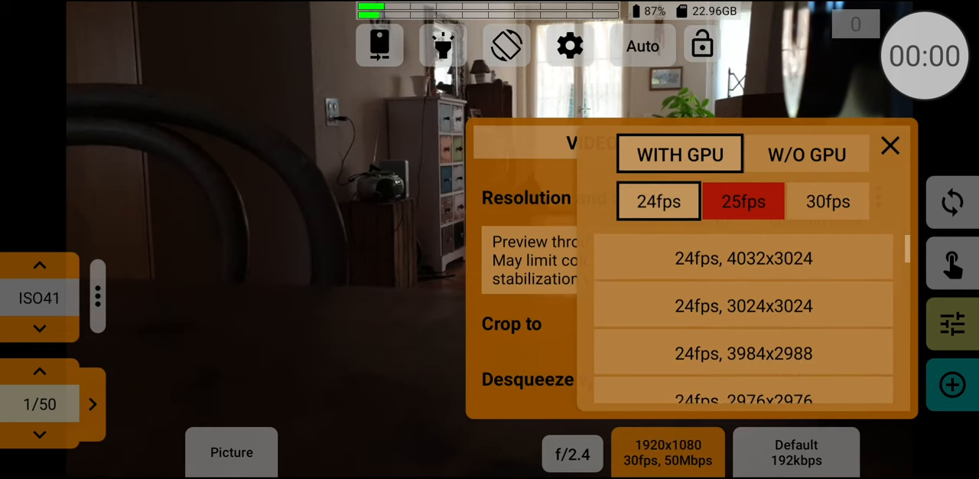
# Step: Scroll through the 24fps WITH GPU resolution list
pyautogui.scroll(-3)
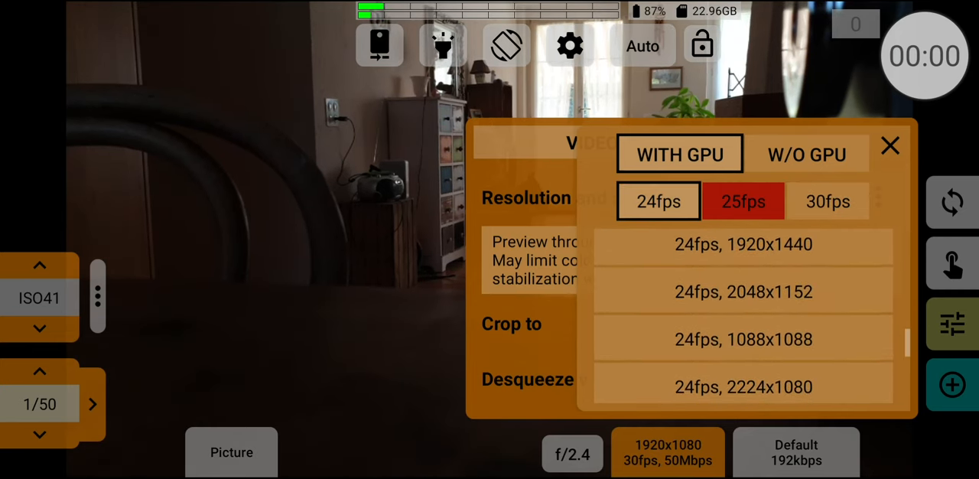
pyautogui.scroll(-3)
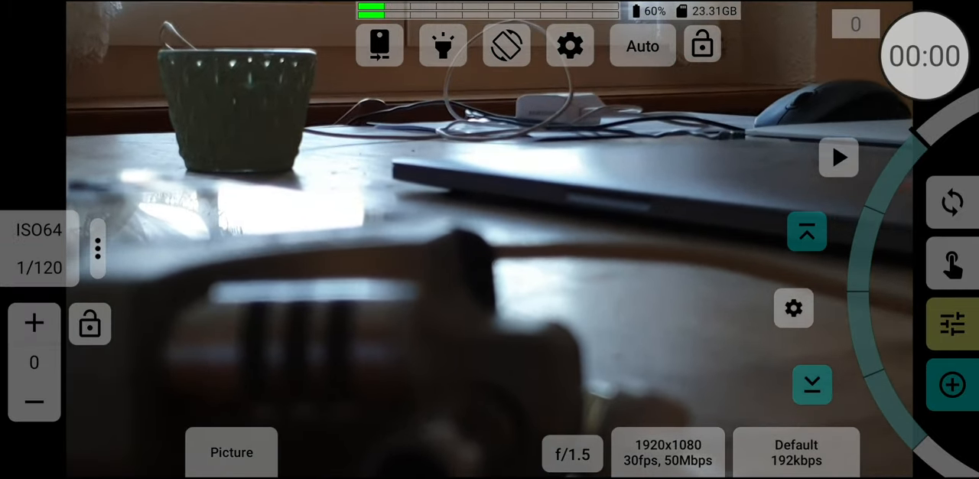
# Step: Set the gamma transition speed to 7.4s after overshooting to 10.6s
pyautogui.click(810, 384)
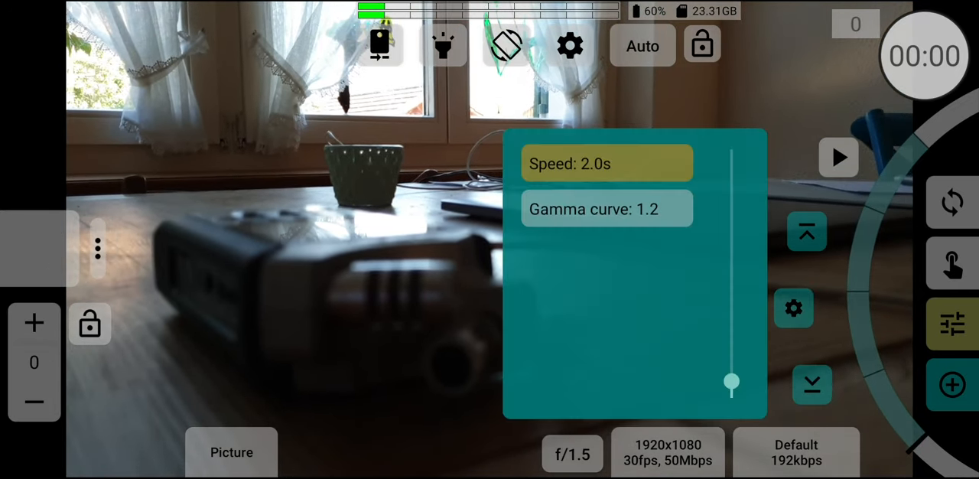
pyautogui.moveTo(731, 384); pyautogui.dragTo(731, 309)
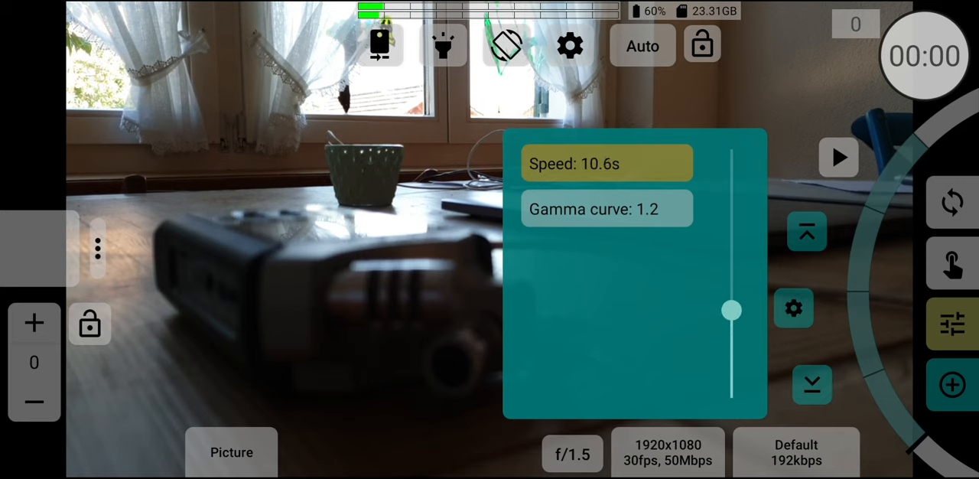
pyautogui.moveTo(731, 309); pyautogui.dragTo(730, 336)
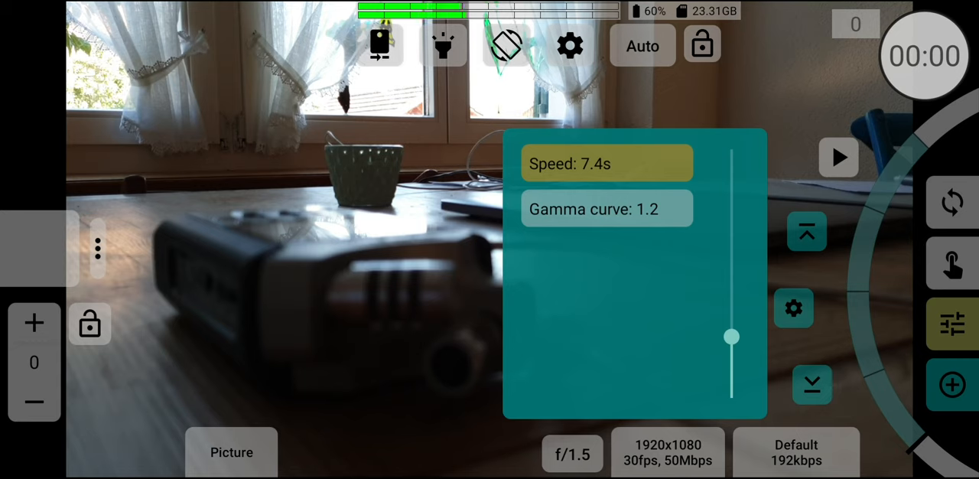
# Step: Lower the gamma curve to 0.4 and return to the video recording settings
pyautogui.moveTo(730, 336); pyautogui.dragTo(730, 329)
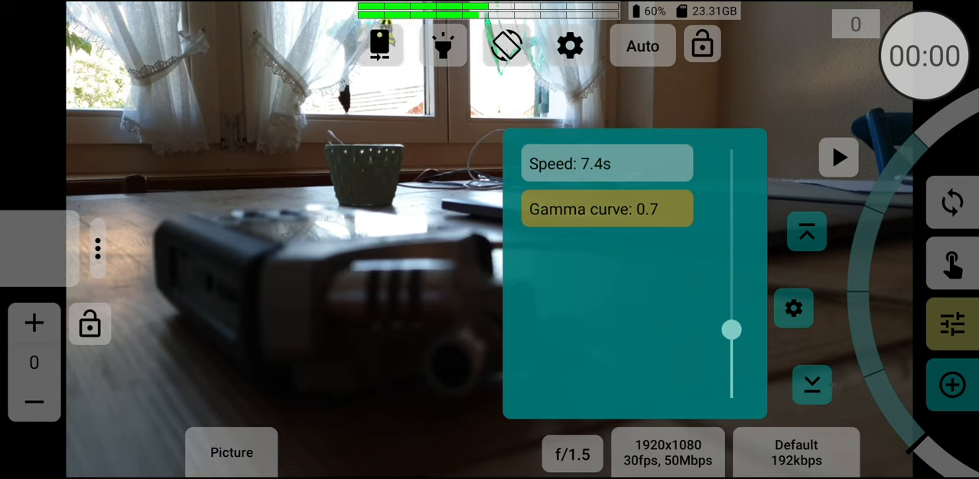
pyautogui.moveTo(730, 328); pyautogui.dragTo(730, 380)
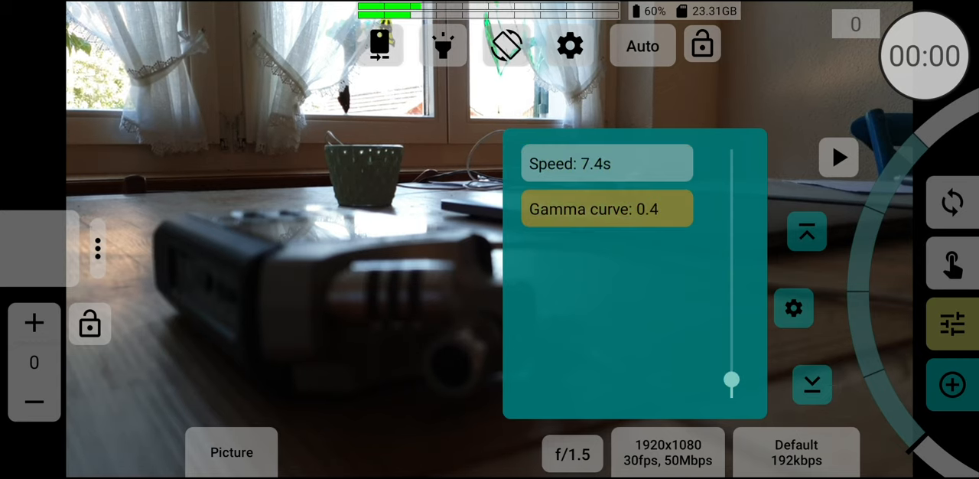
pyautogui.click(796, 452)
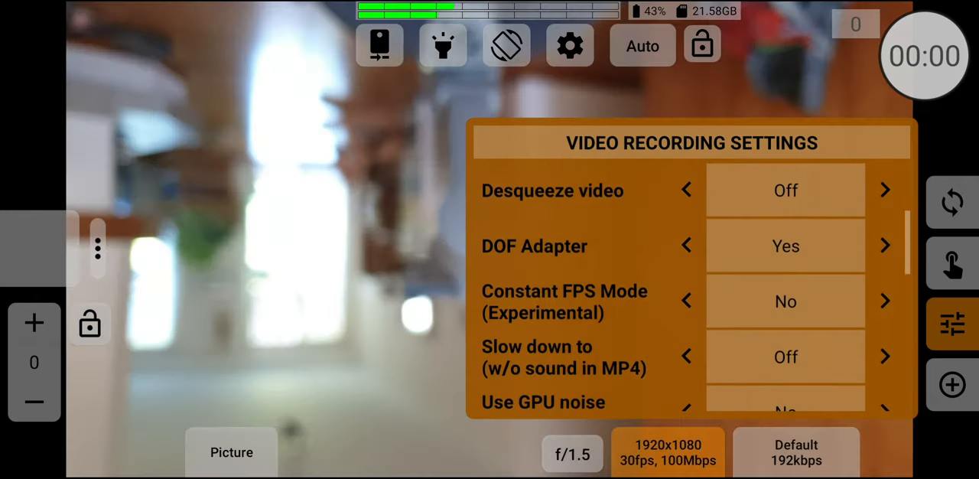
# Step: Turn DOF Adapter off and try 2×2 GPU noise reduction before reverting it to No
pyautogui.click(686, 246)
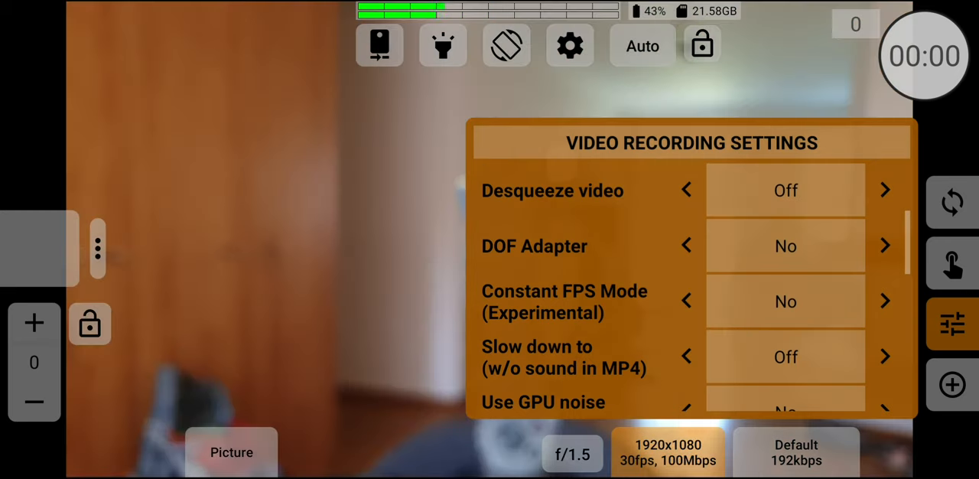
pyautogui.scroll(-3)
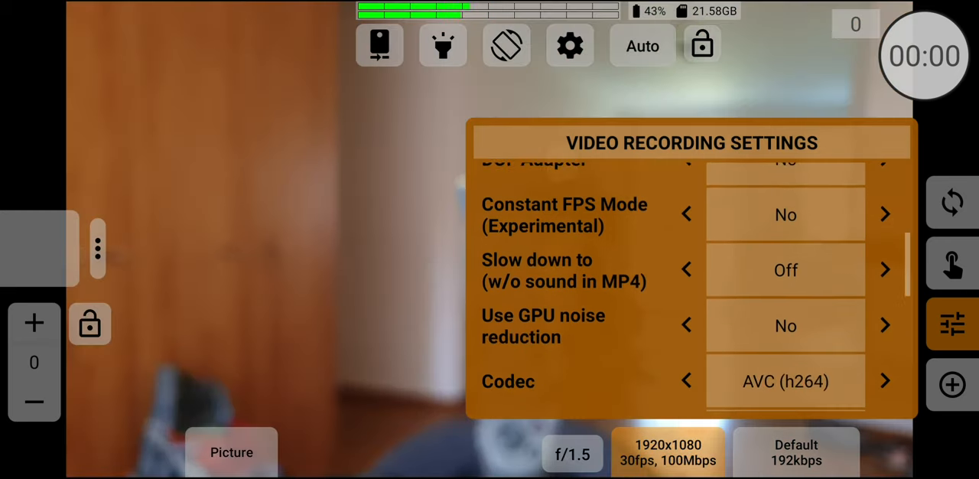
pyautogui.click(885, 325)
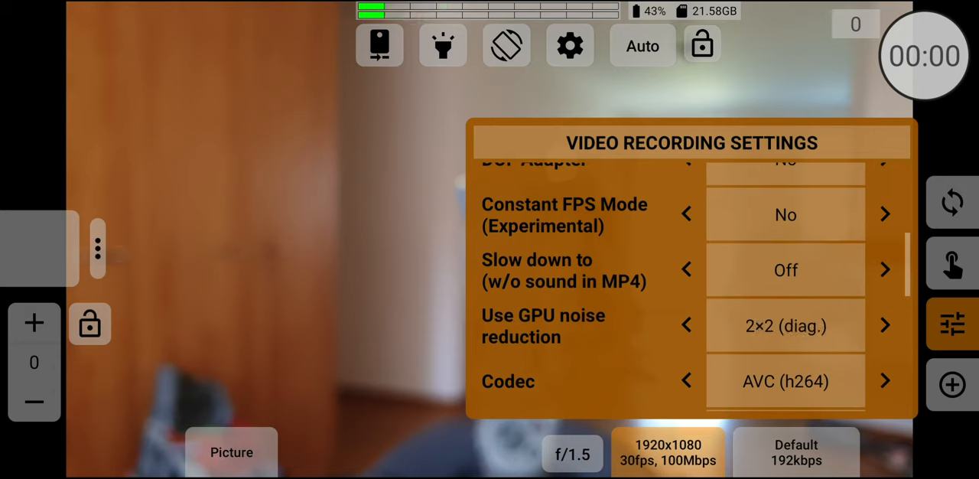
pyautogui.click(686, 325)
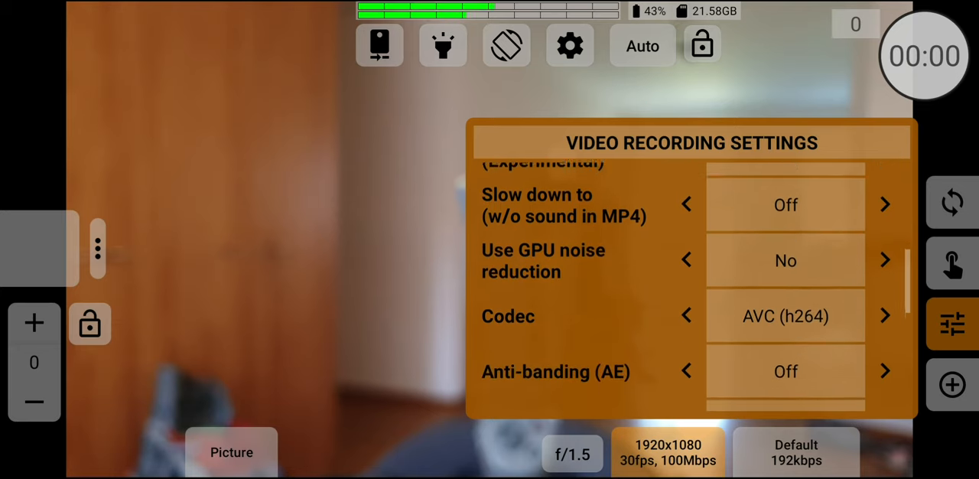
# Step: Scroll through the remaining recording settings, leaving the codec on AVC (h264)
pyautogui.scroll(-3)
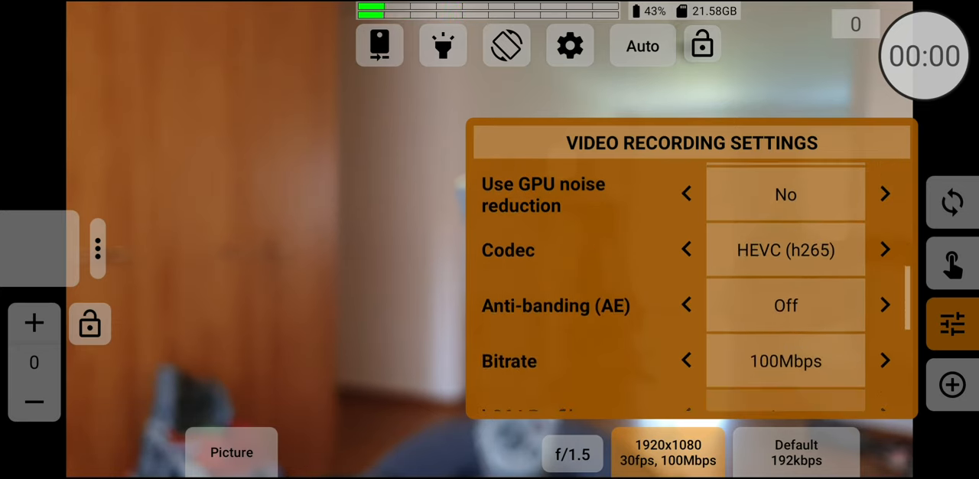
pyautogui.scroll(-3)
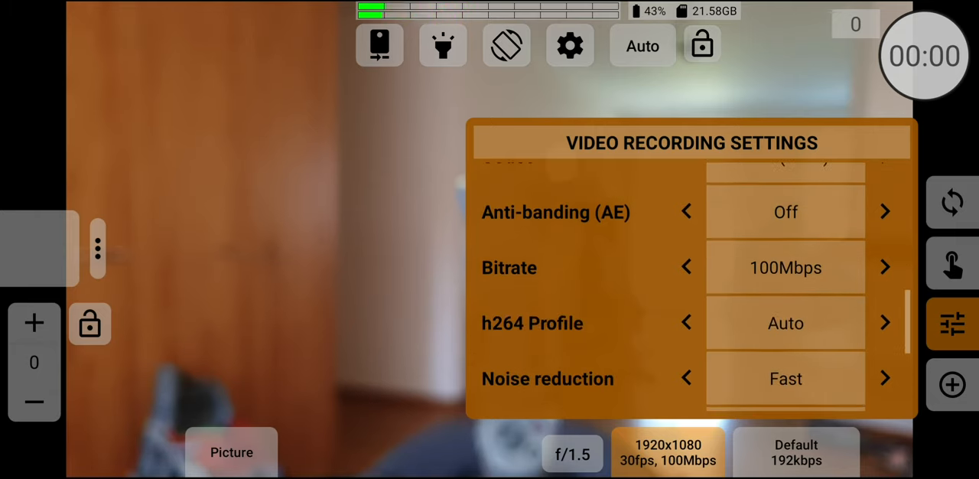
pyautogui.scroll(3)
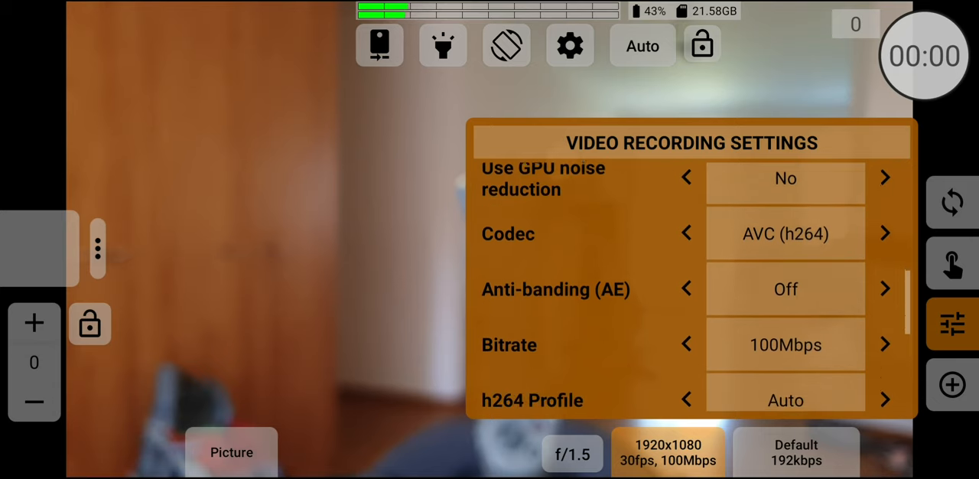
pyautogui.scroll(-3)
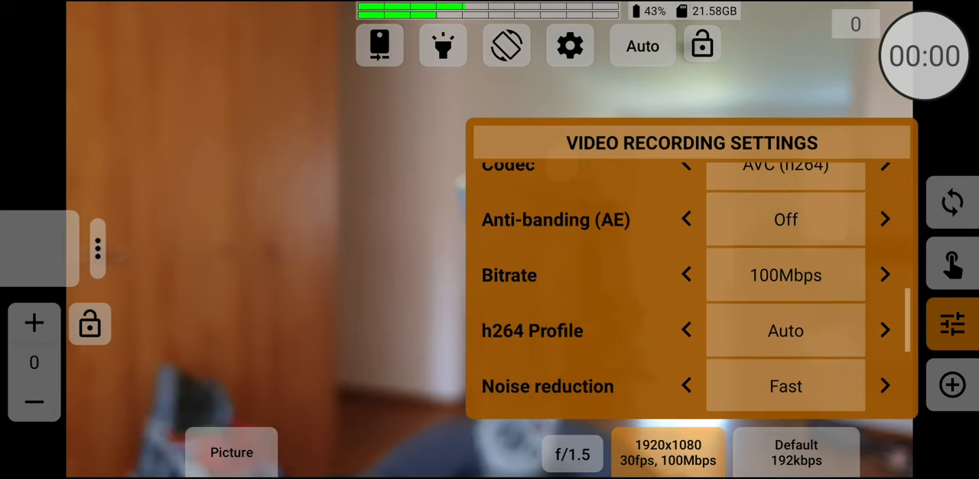
# Step: Cycle the bitrate through 160, 175 and 10Mbps until it reads 500Mbps
pyautogui.click(885, 275)
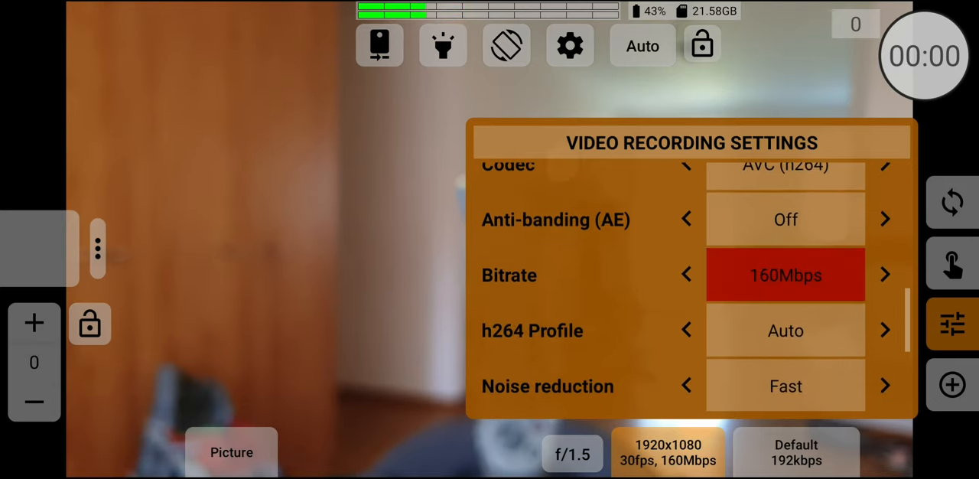
pyautogui.click(885, 275)
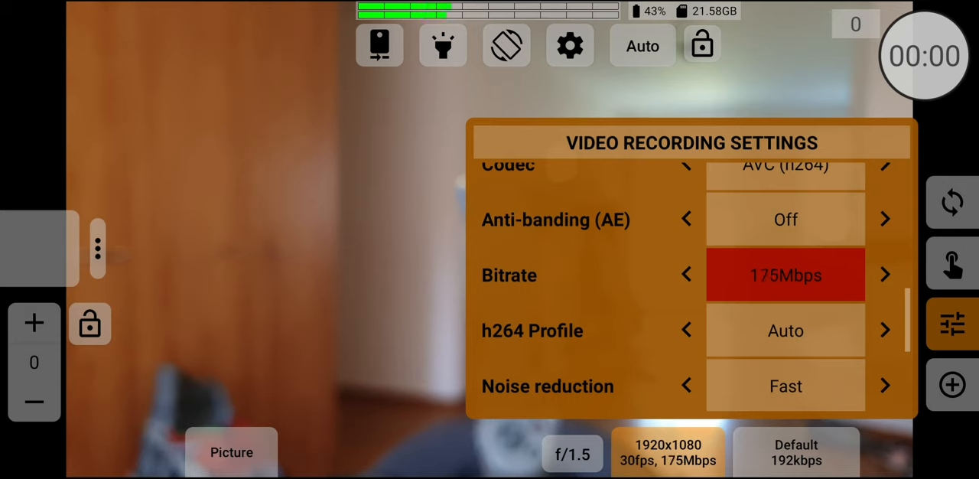
pyautogui.click(686, 274)
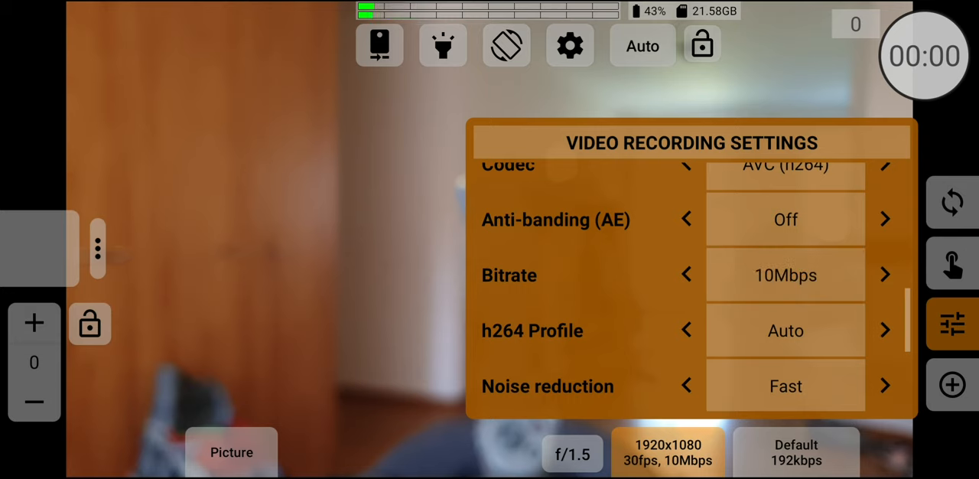
pyautogui.click(885, 274)
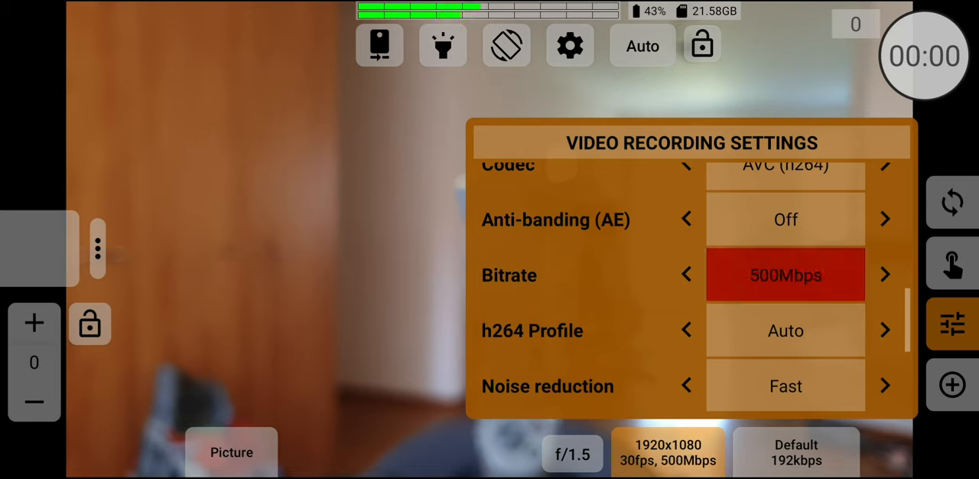
pyautogui.scroll(-3)
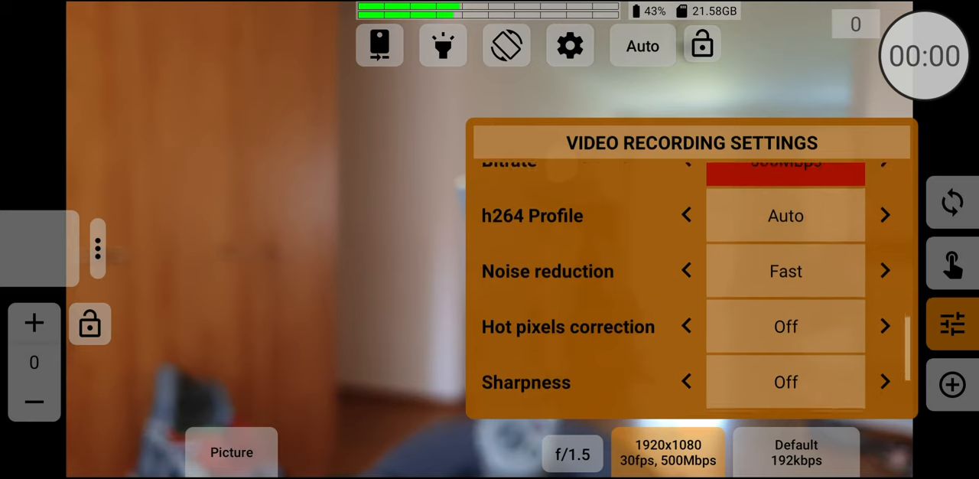
pyautogui.scroll(3)
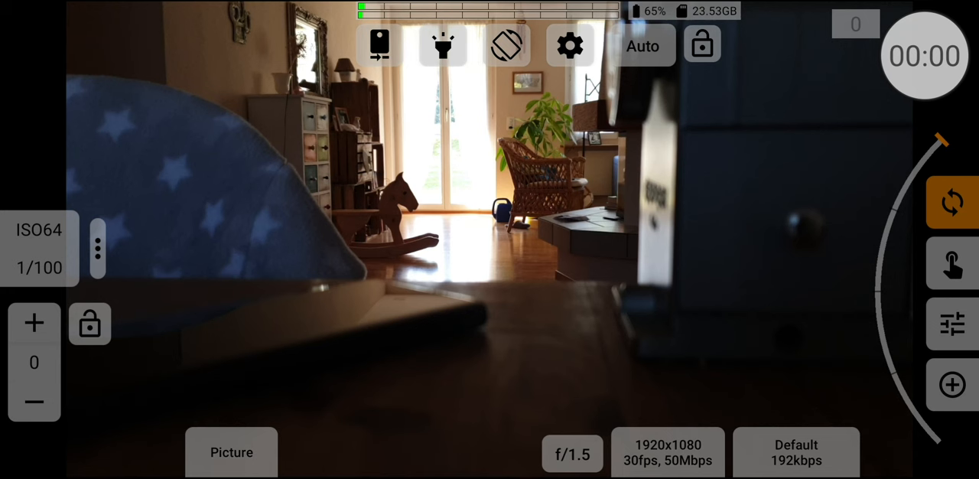
# Step: Start recording a 1920x1080, 30 fps clip from the shooting screen
pyautogui.click(923, 55)
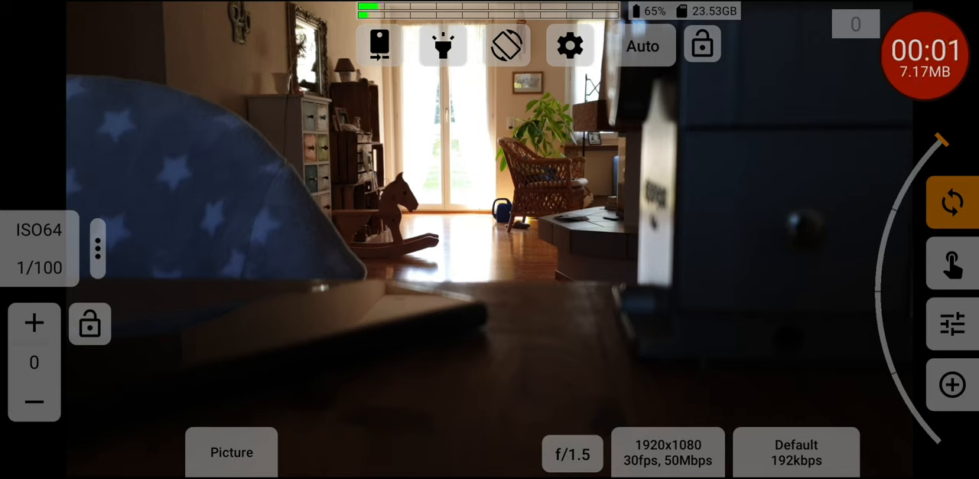